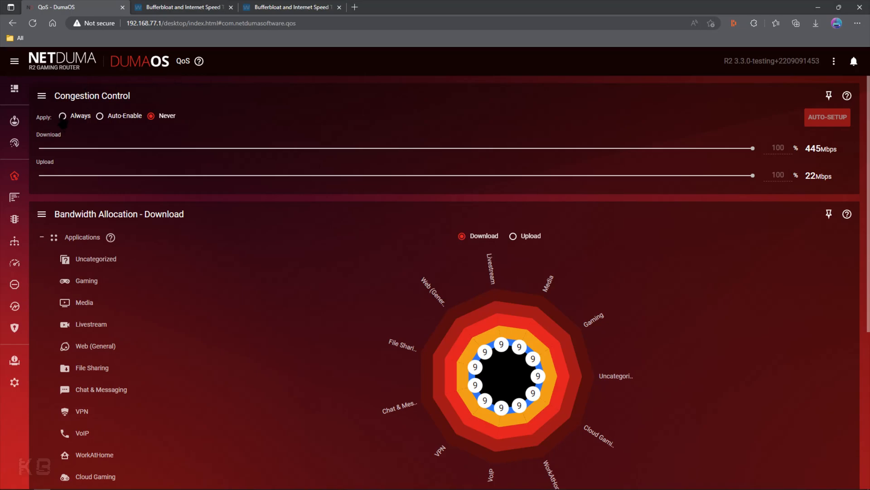
Set congestion control Apply to Always and scroll through the QoS page
left_click(62, 116)
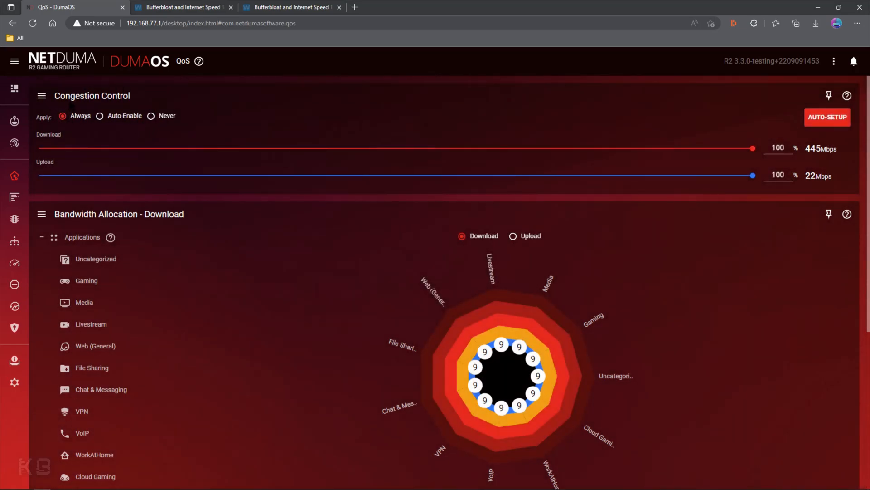
mouse_move(249, 158)
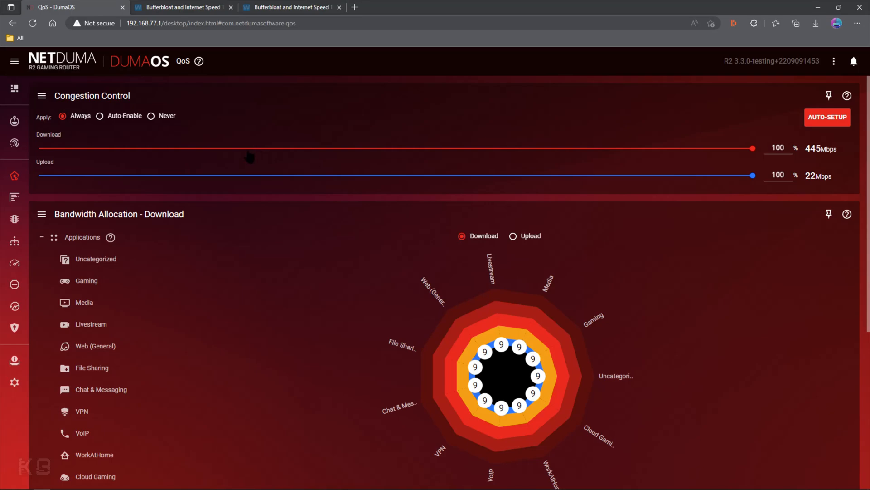
mouse_move(163, 132)
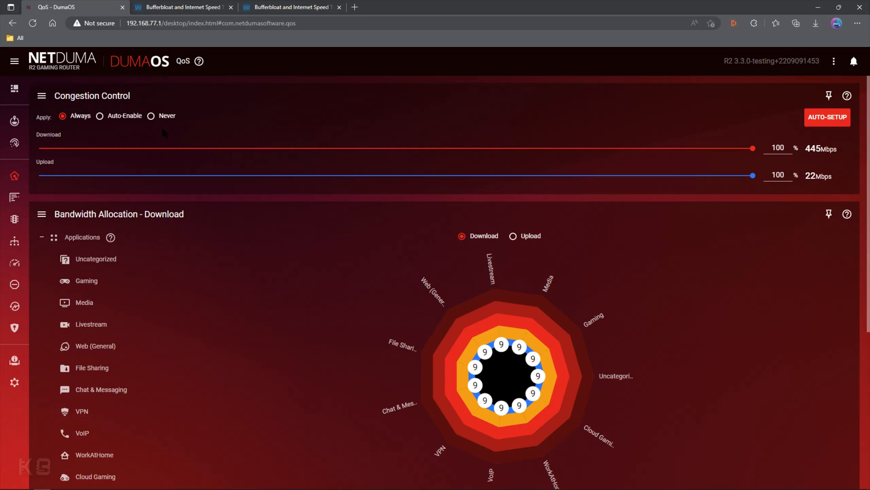
scroll("down", 3)
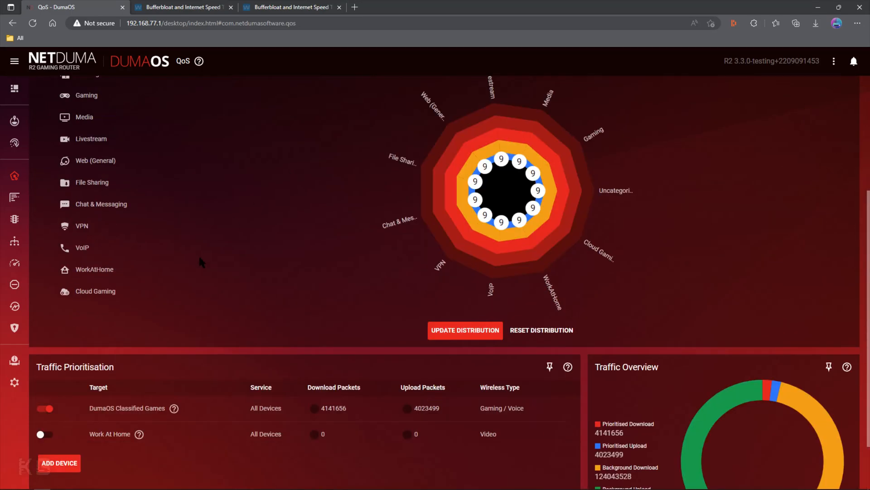
mouse_move(49, 380)
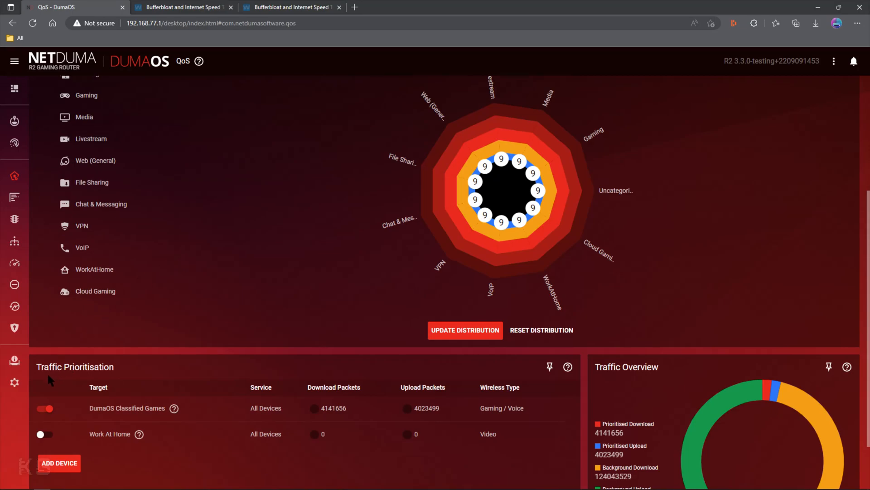
mouse_move(316, 405)
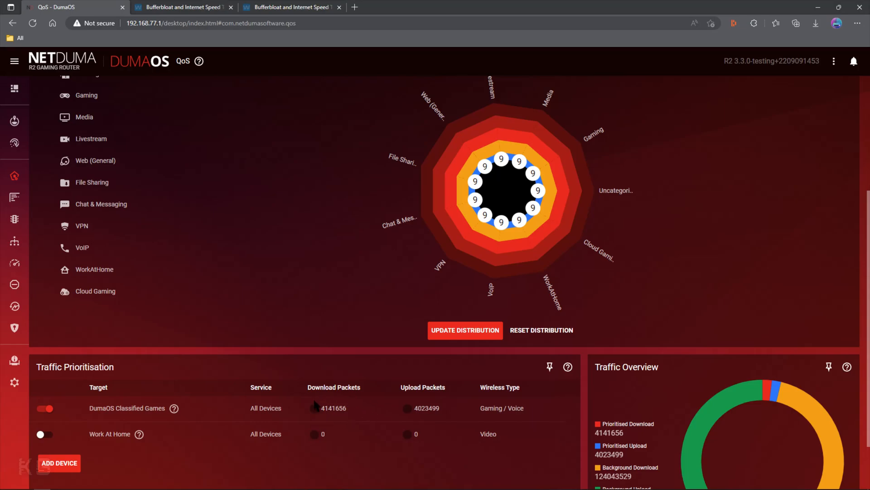
mouse_move(136, 429)
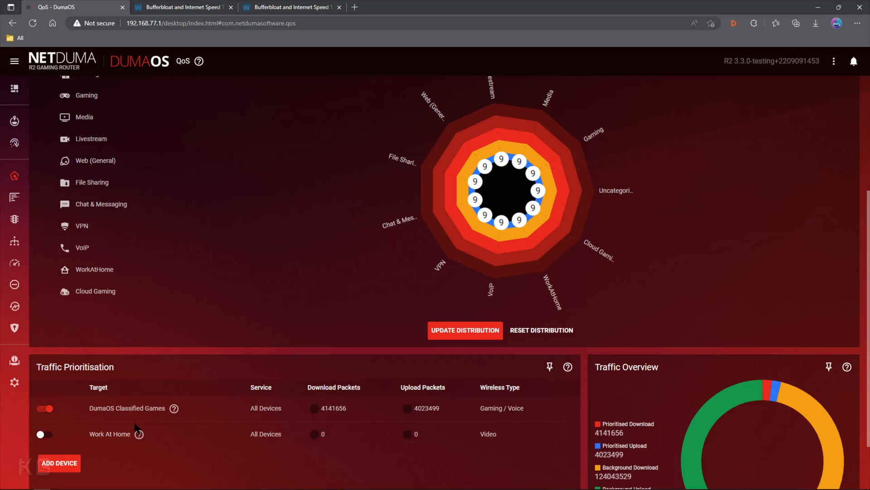
mouse_move(81, 450)
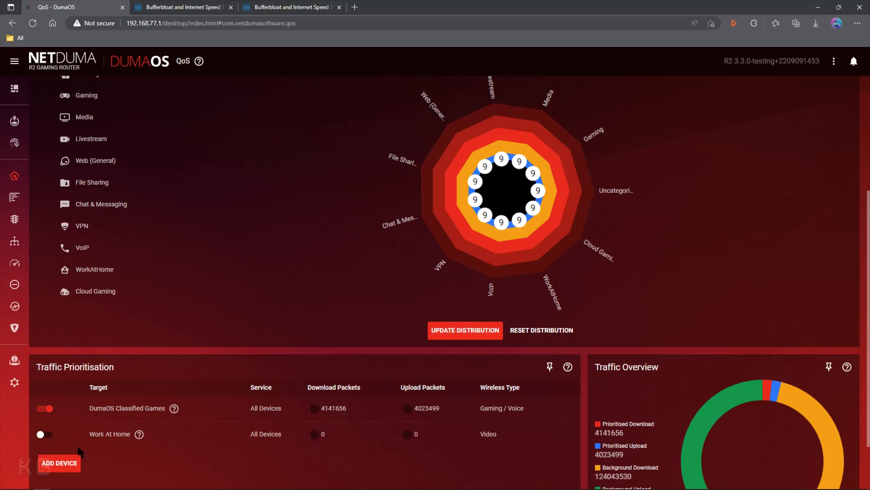
scroll("up", 3)
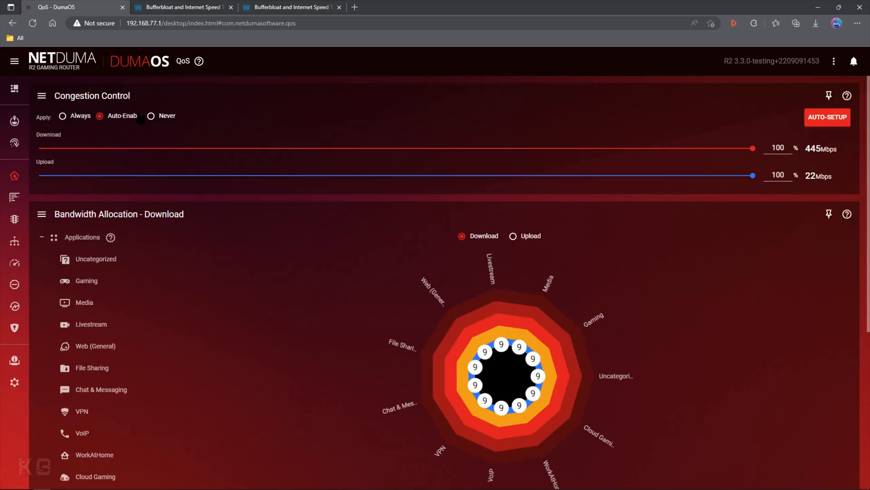
Select Auto-Enable, then switch congestion control Apply to Never
left_click(150, 116)
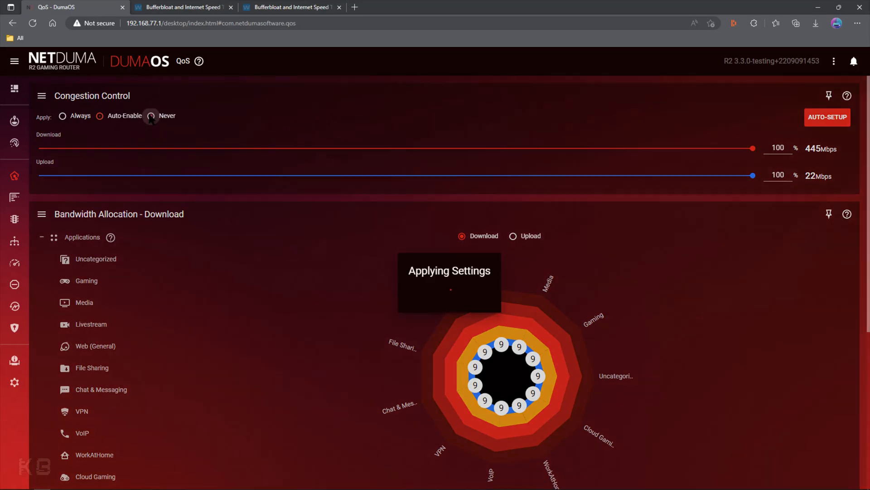
left_click(150, 116)
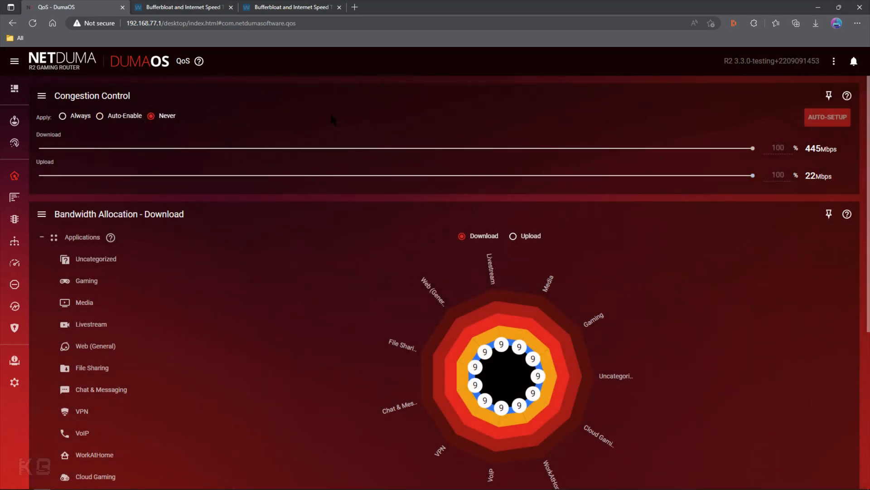
mouse_move(705, 156)
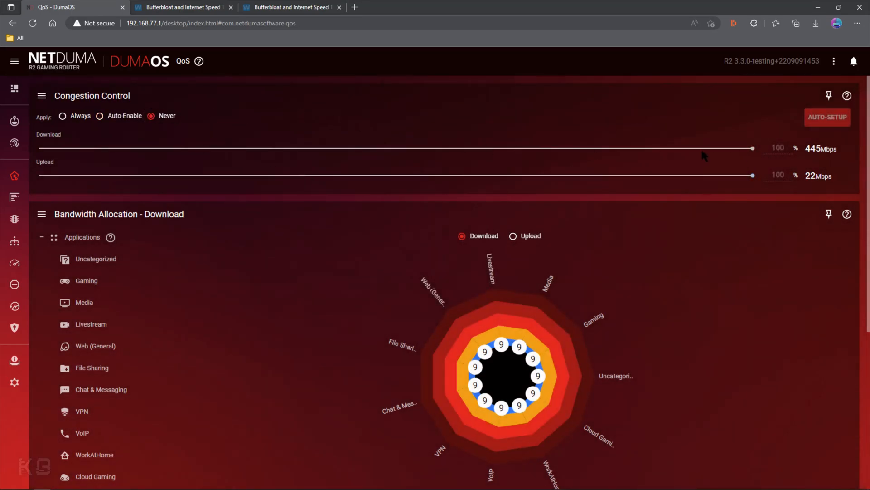
mouse_move(734, 142)
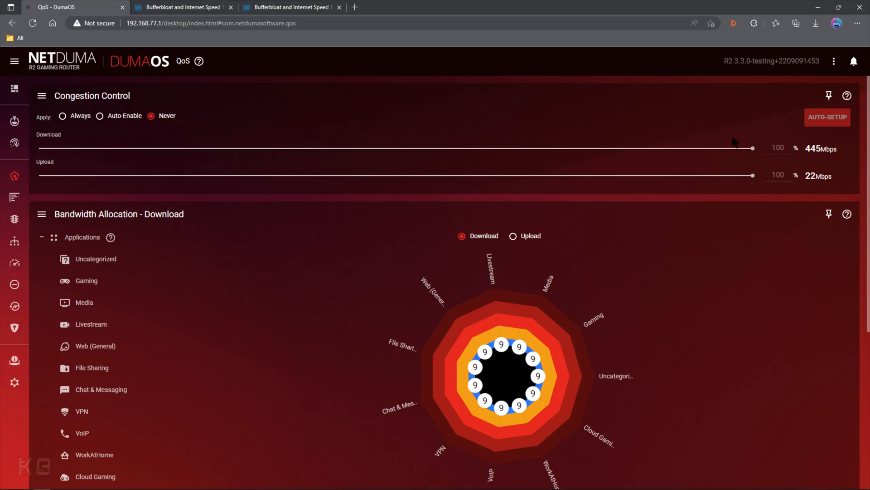
mouse_move(838, 137)
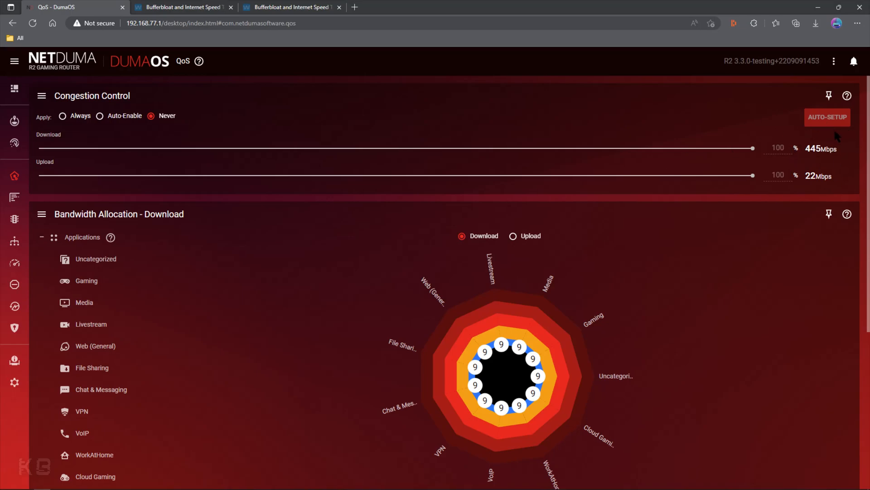
mouse_move(121, 122)
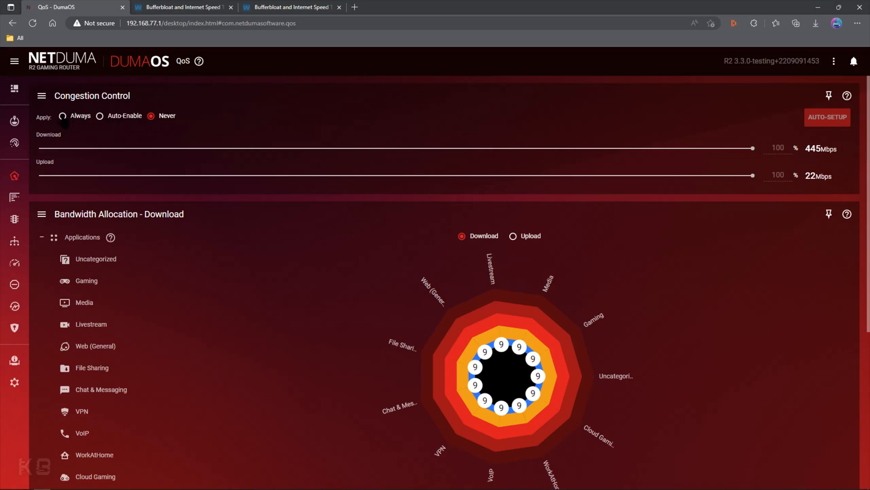
Set congestion control to Always and review upload, then download, bandwidth allocation
left_click(62, 115)
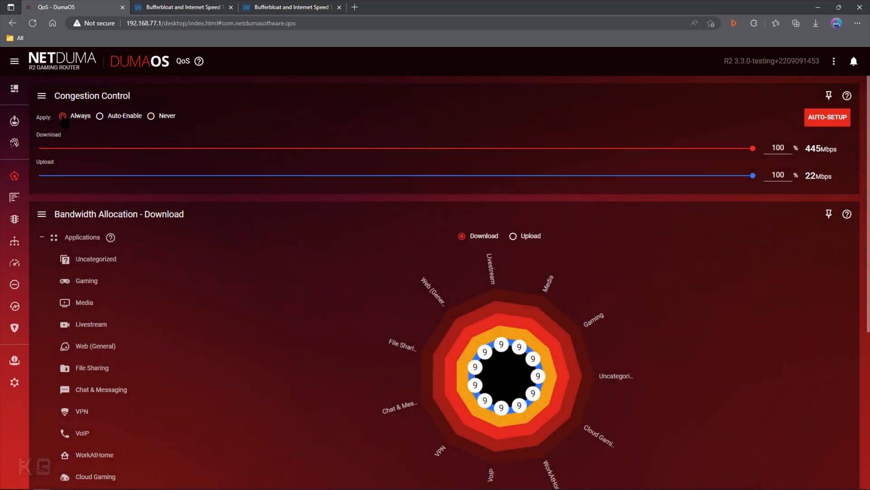
mouse_move(359, 125)
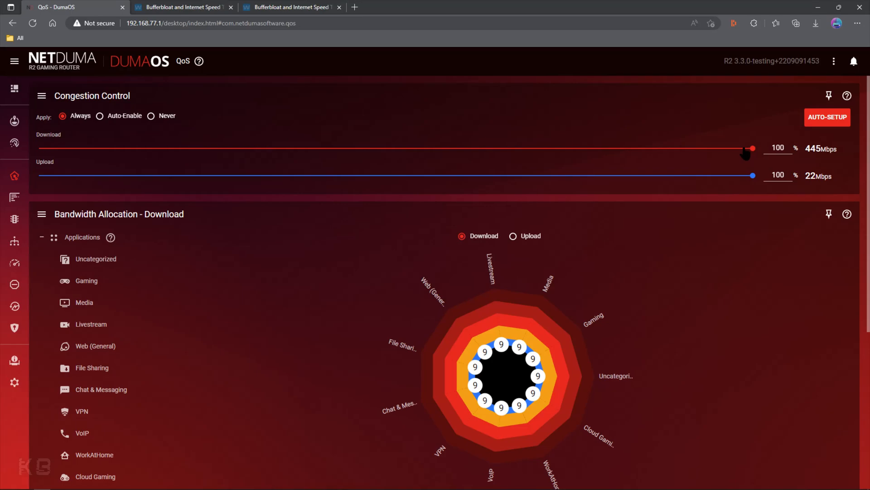
mouse_move(653, 182)
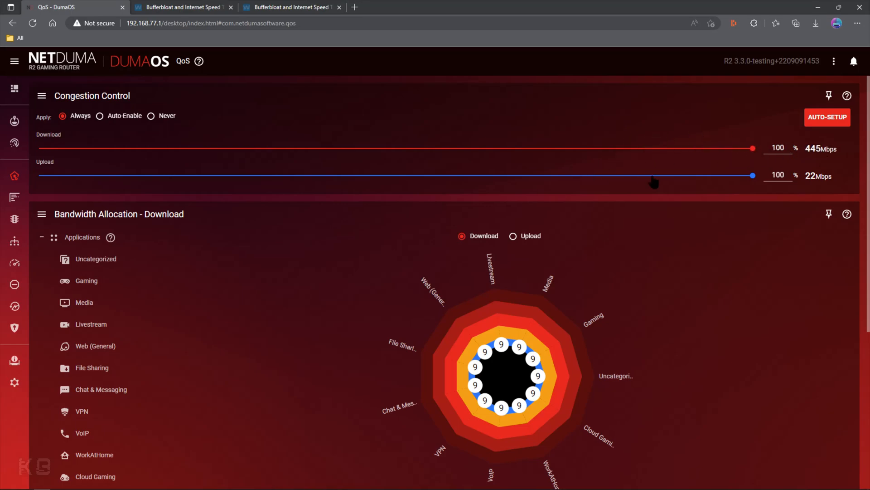
scroll("down", 3)
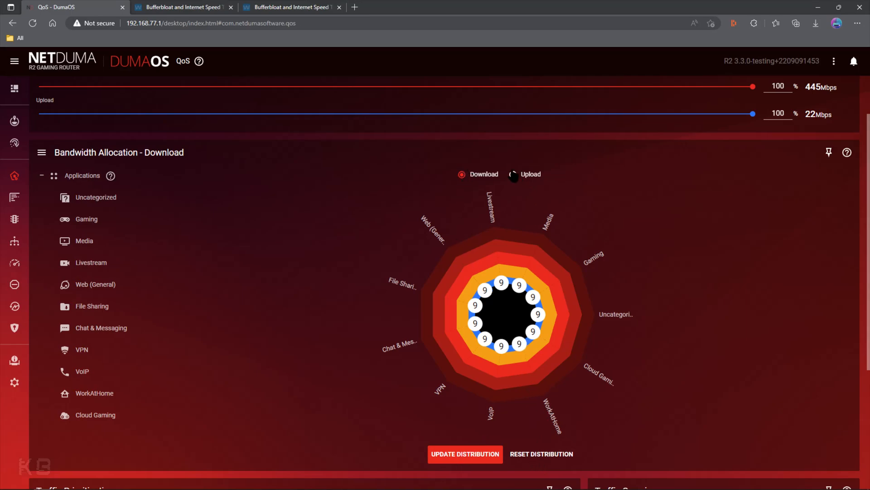
left_click(513, 174)
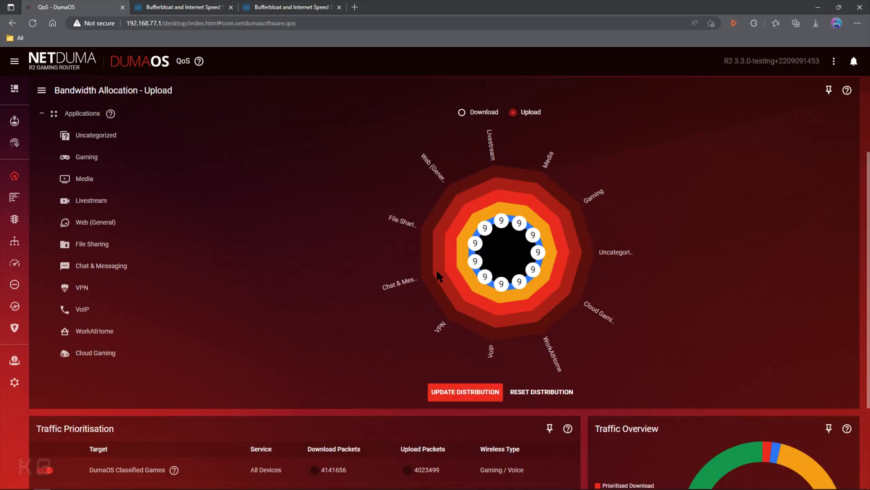
scroll("down", 3)
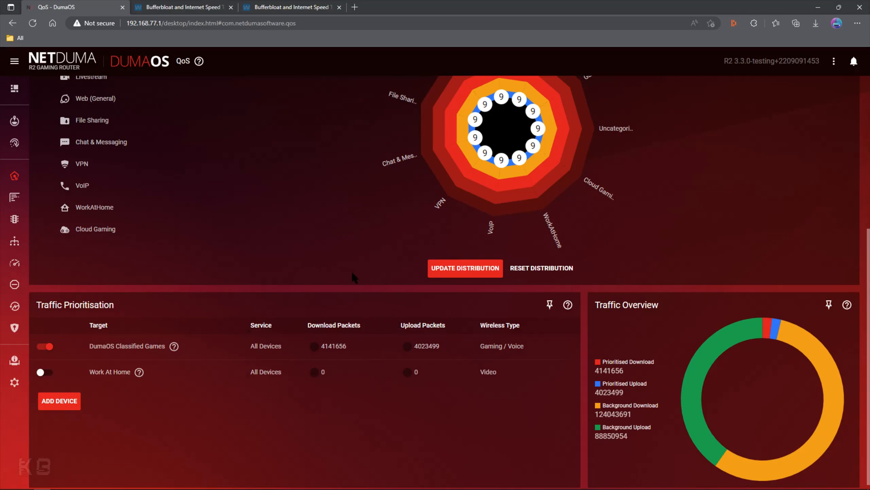
mouse_move(327, 297)
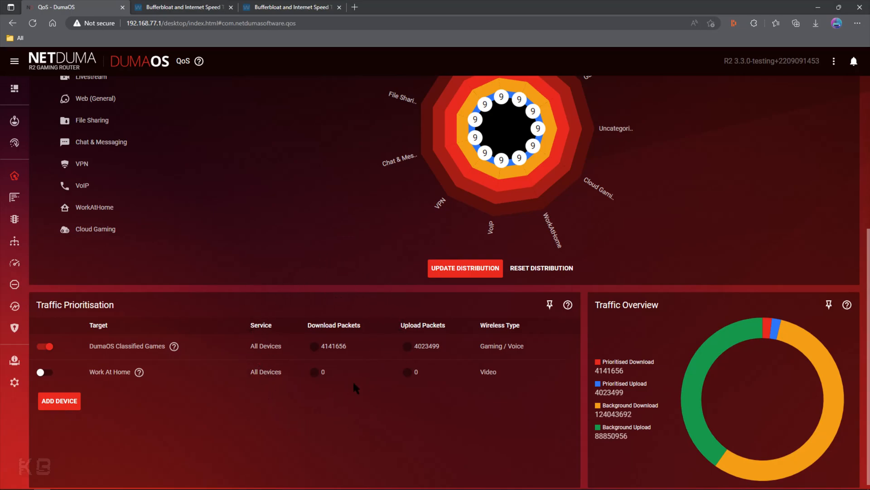
mouse_move(366, 346)
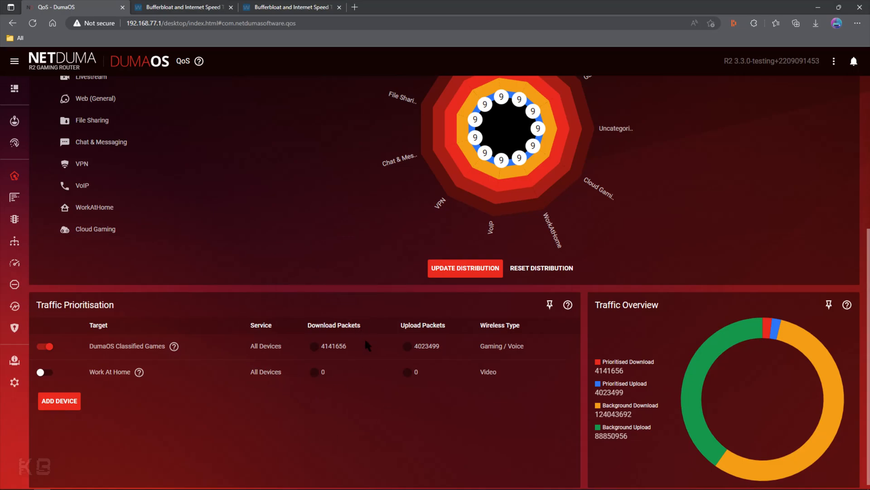
scroll("up", 3)
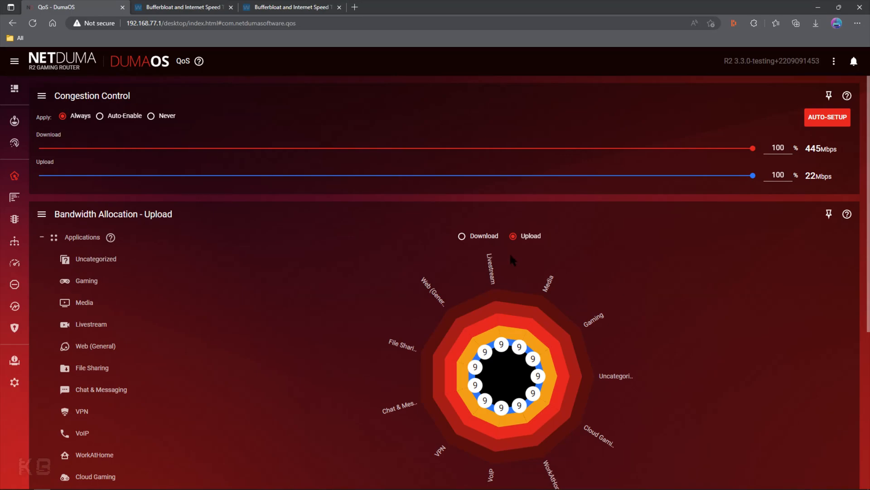
left_click(461, 235)
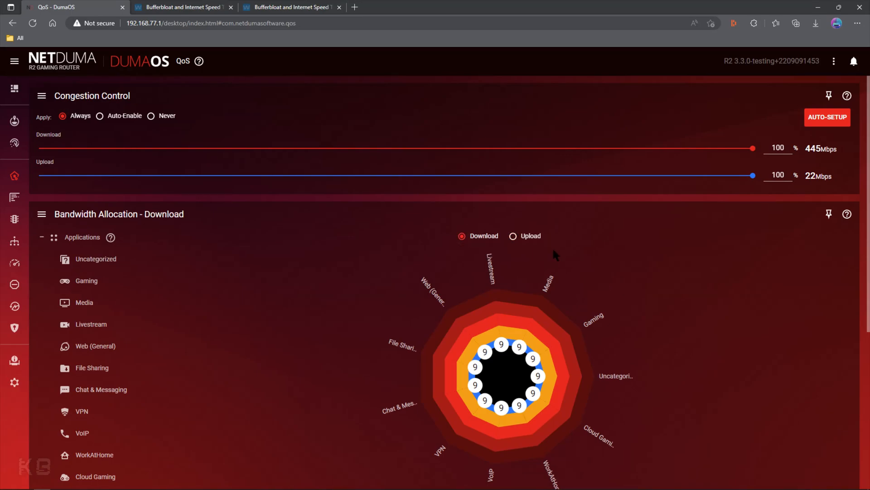
mouse_move(599, 264)
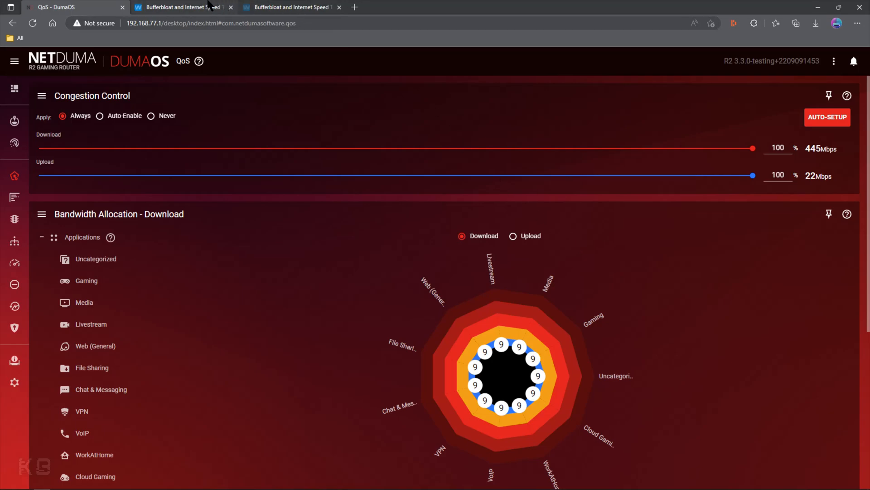
left_click(180, 8)
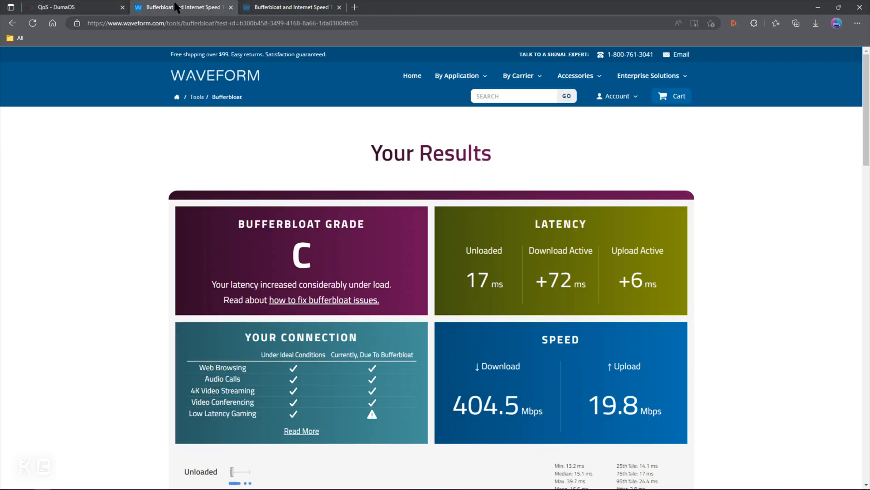
mouse_move(278, 164)
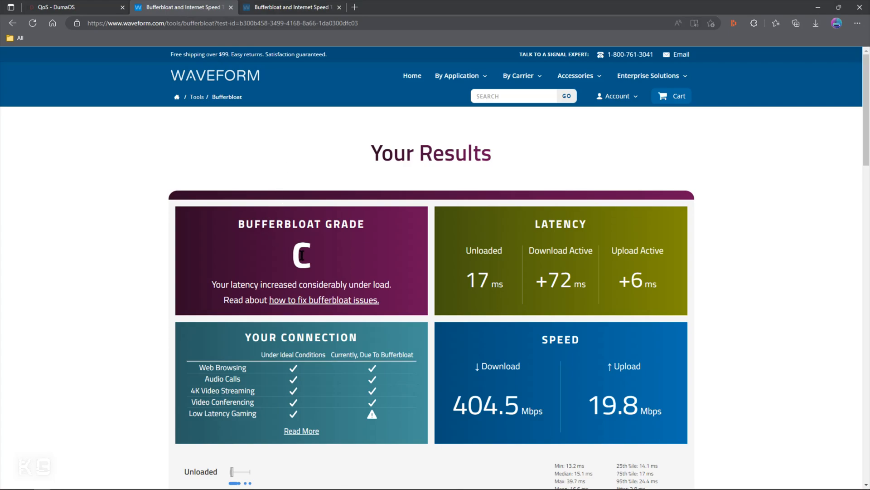
mouse_move(557, 277)
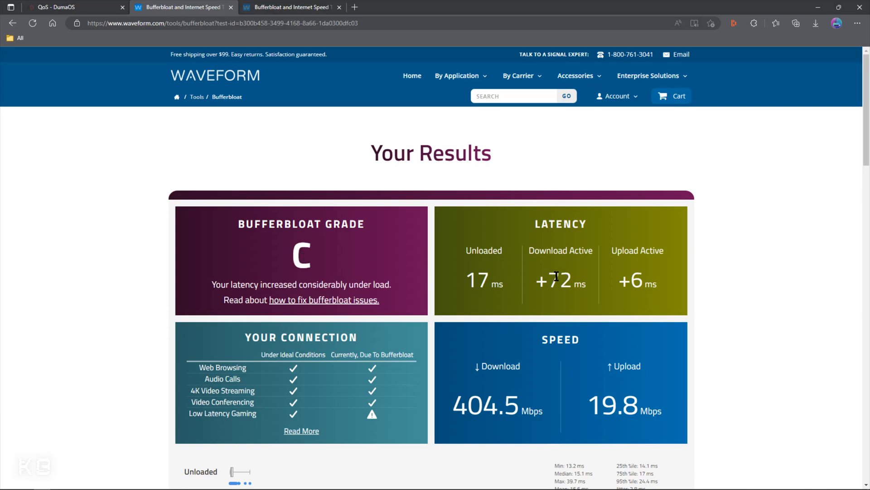
mouse_move(576, 286)
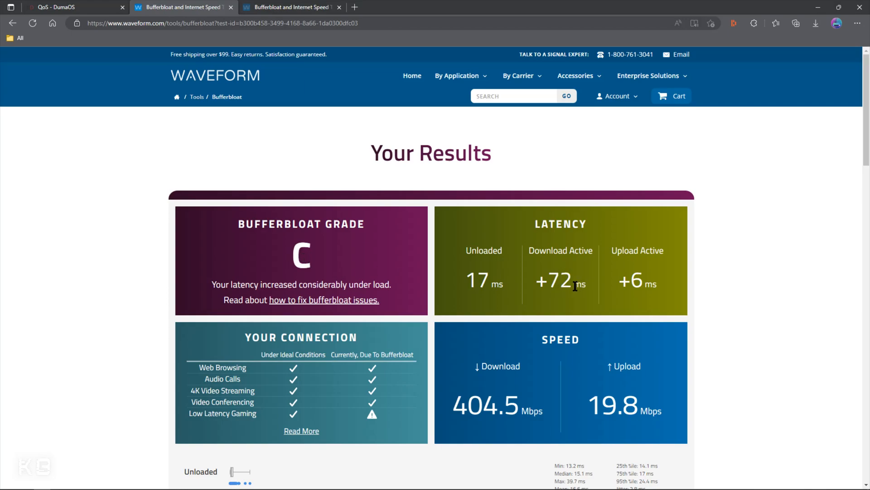
mouse_move(495, 279)
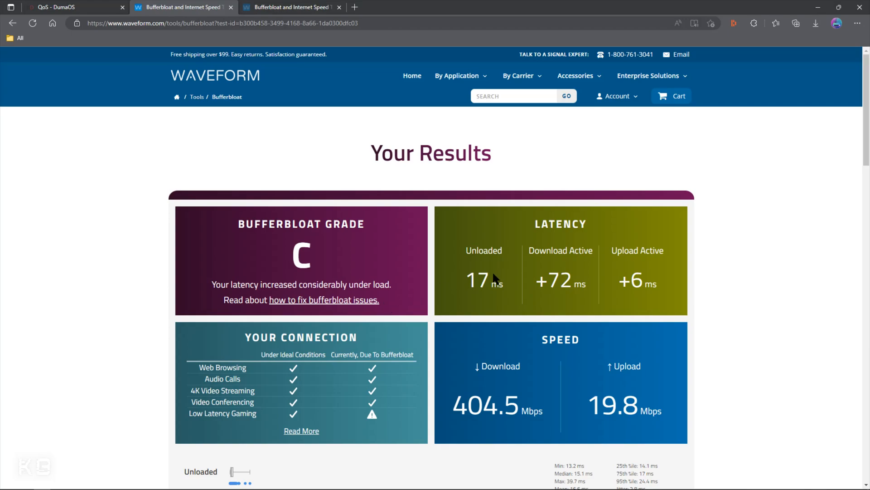
mouse_move(420, 282)
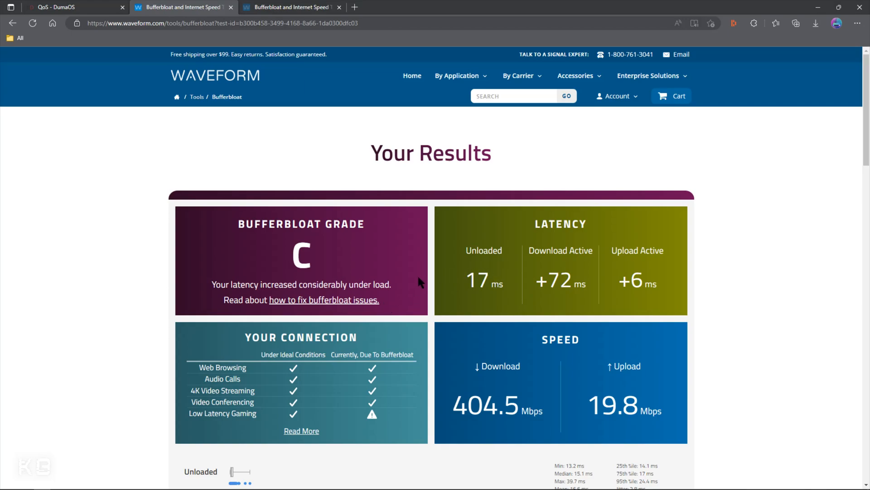
mouse_move(359, 275)
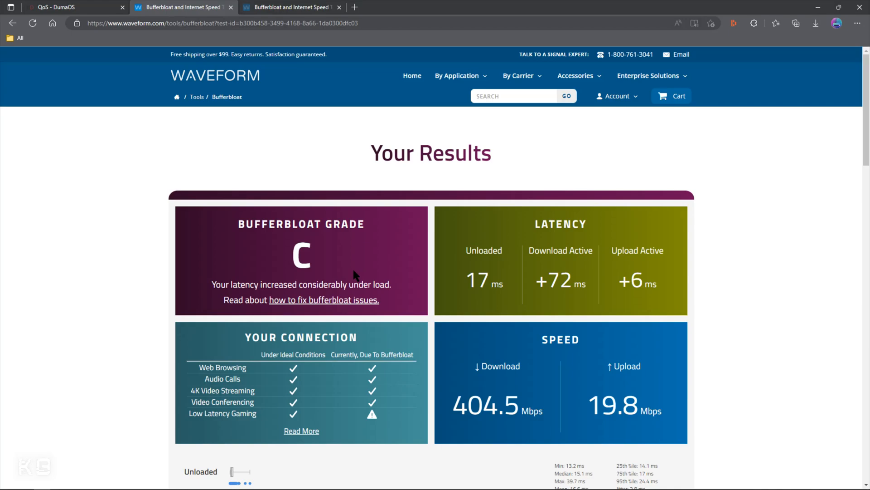
mouse_move(321, 283)
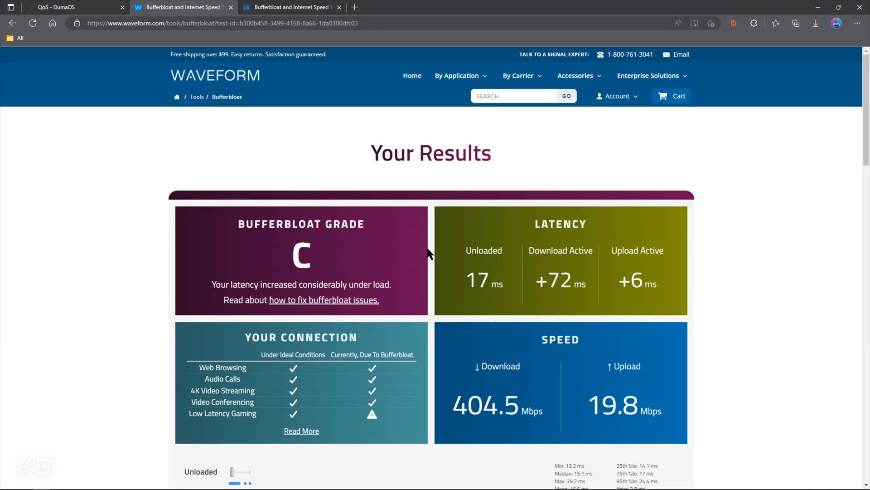
mouse_move(82, 7)
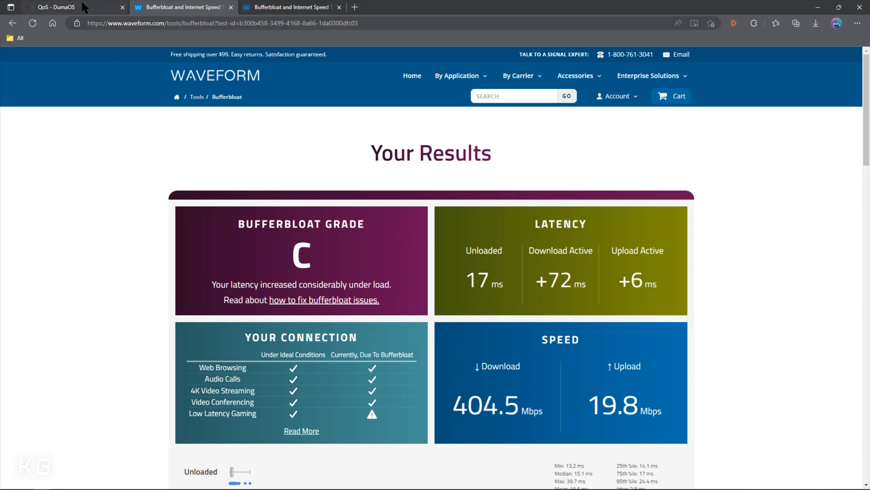
left_click(55, 7)
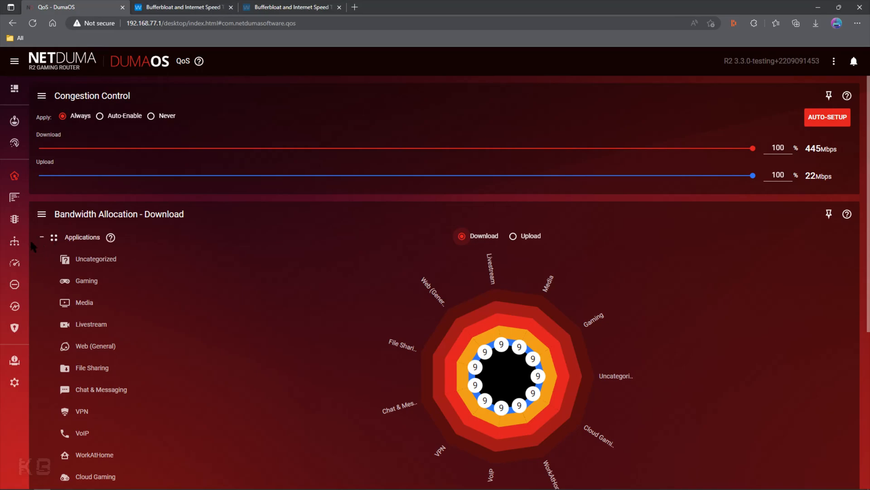
left_click(14, 262)
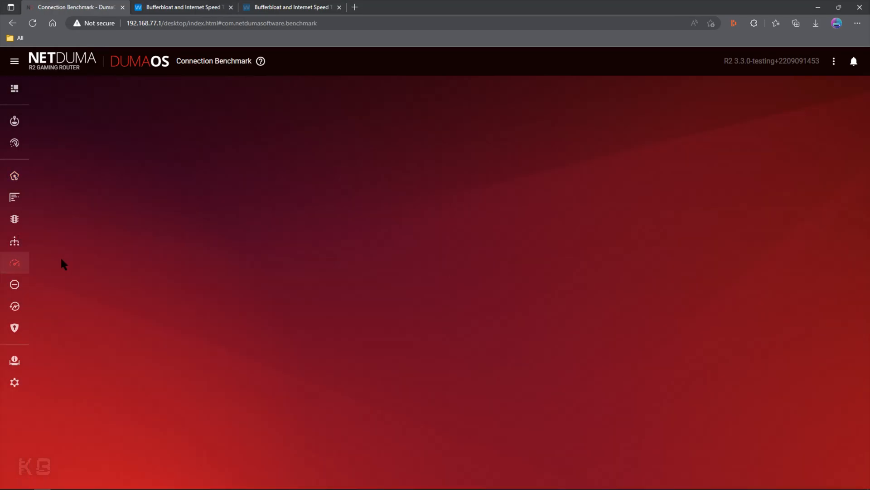
left_click(14, 262)
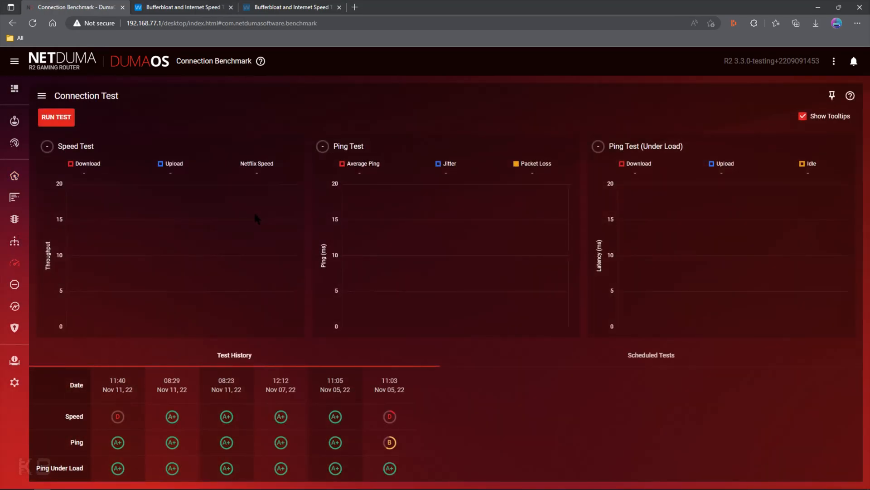
mouse_move(242, 216)
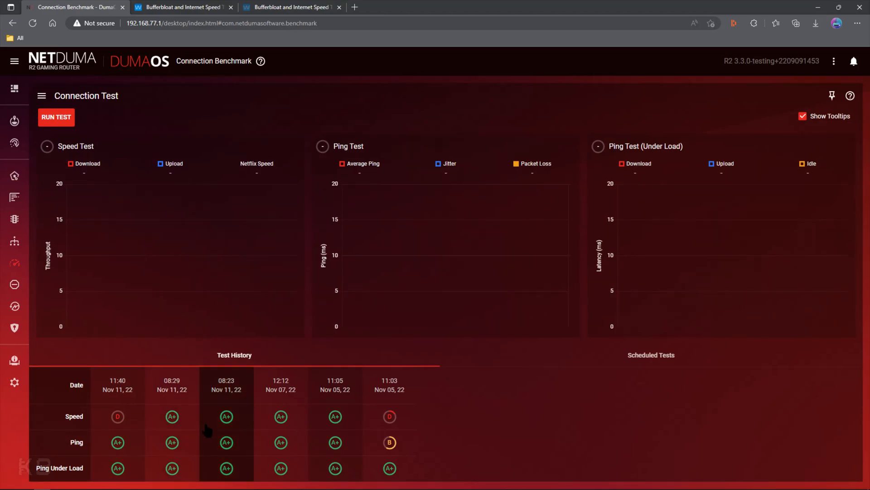
mouse_move(258, 301)
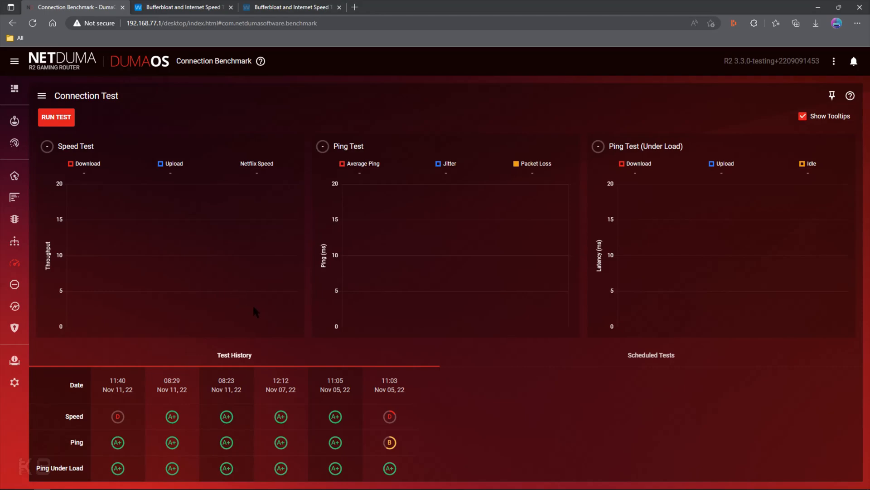
left_click(14, 175)
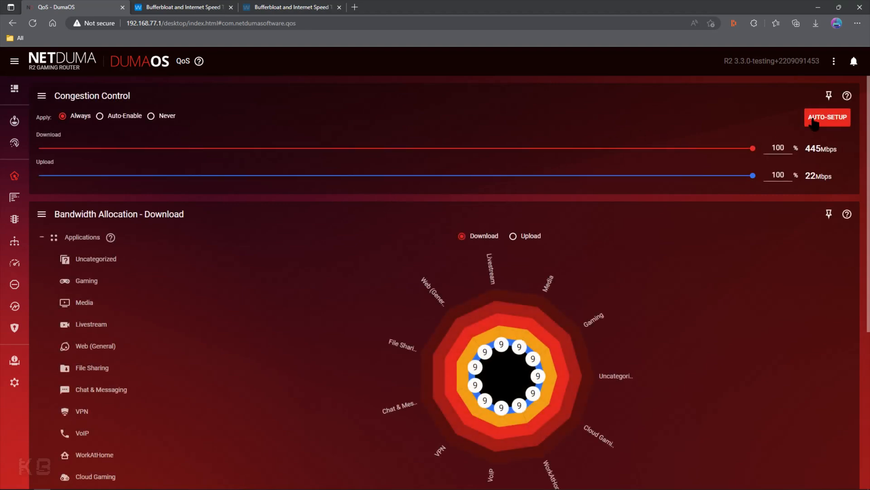
left_click(826, 117)
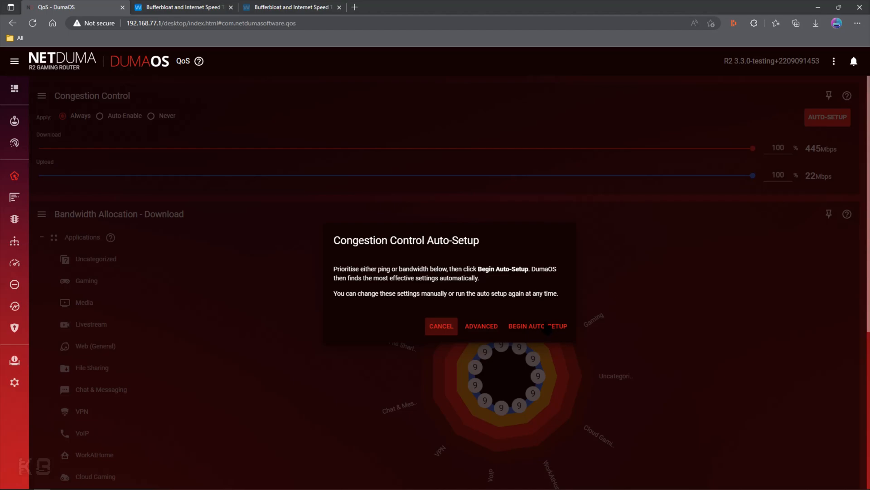
left_click(537, 326)
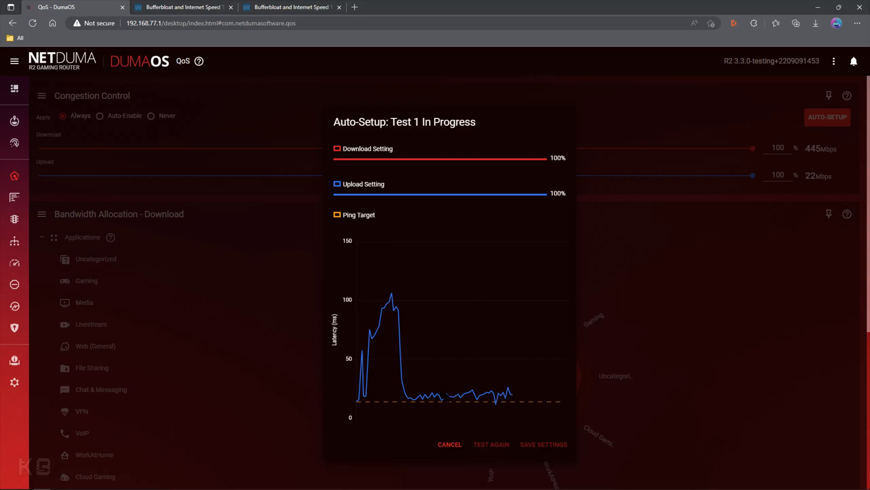
left_click(450, 444)
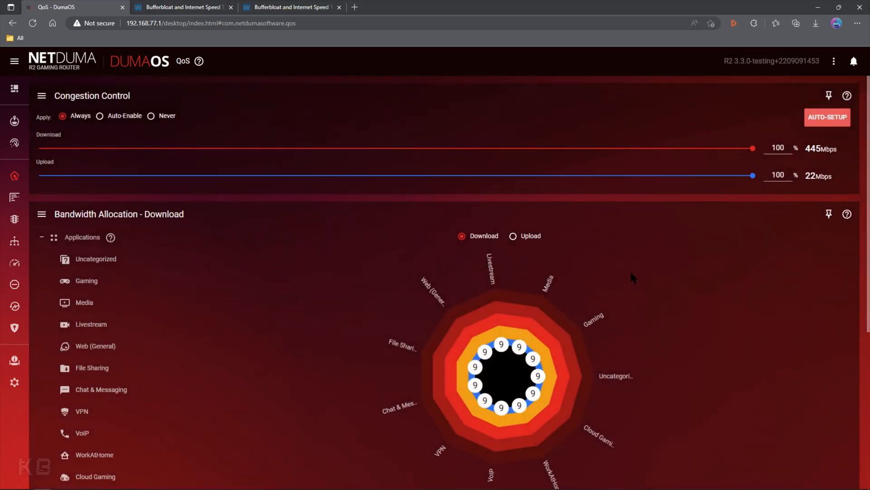
mouse_move(641, 217)
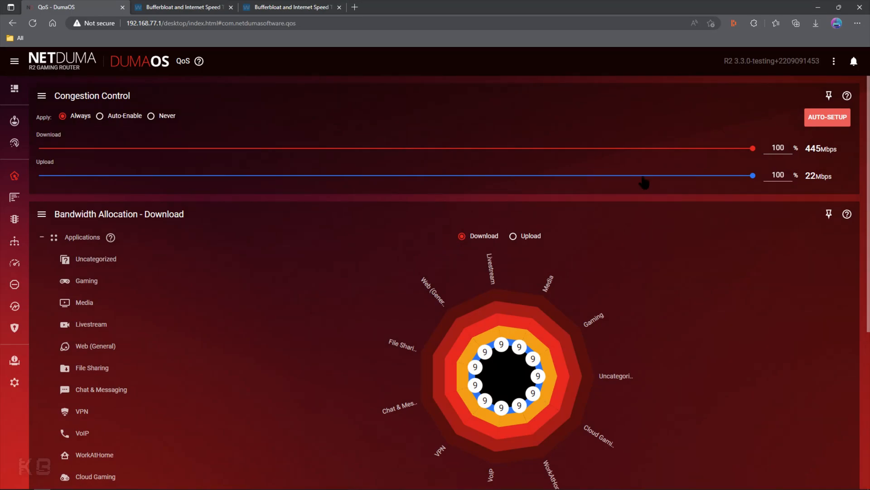
mouse_move(752, 149)
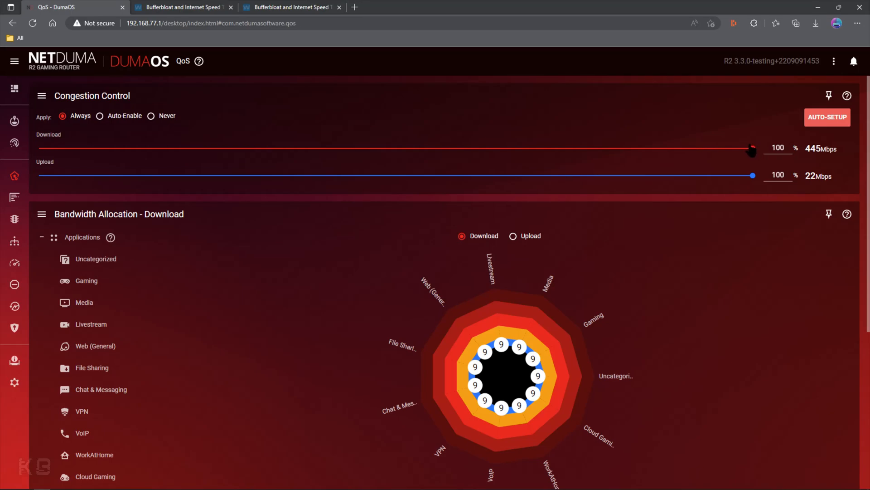
mouse_move(728, 163)
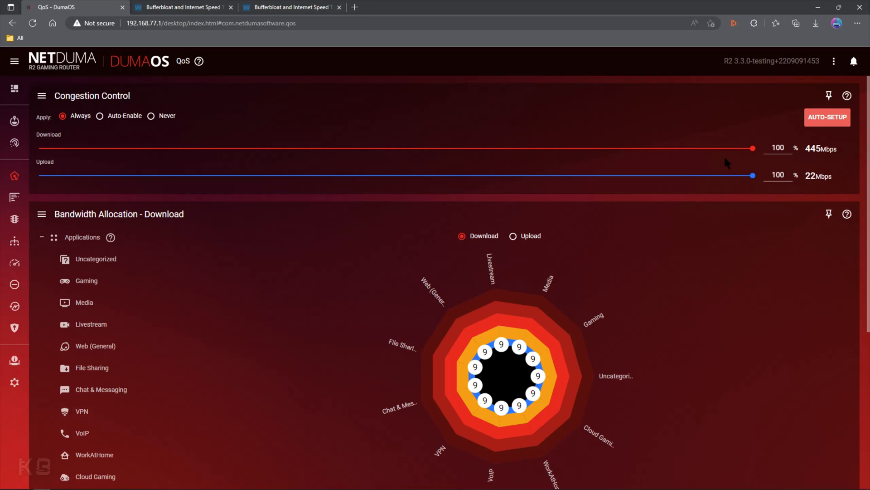
mouse_move(732, 159)
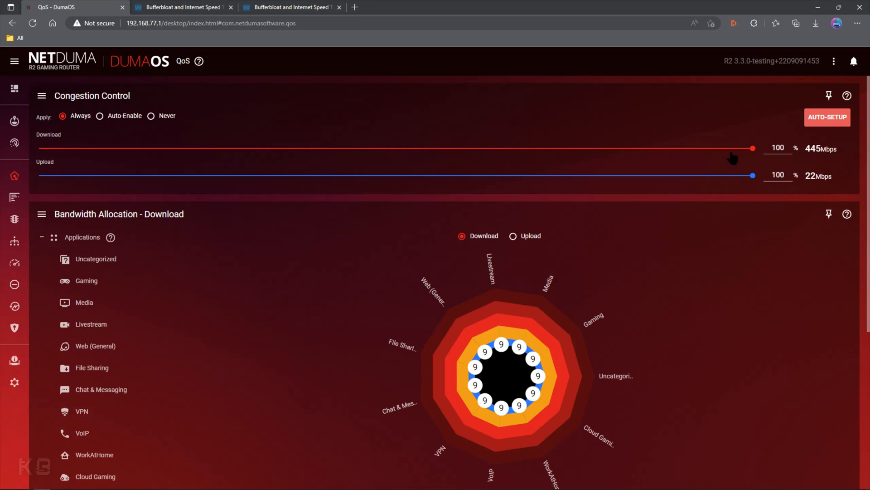
mouse_move(752, 151)
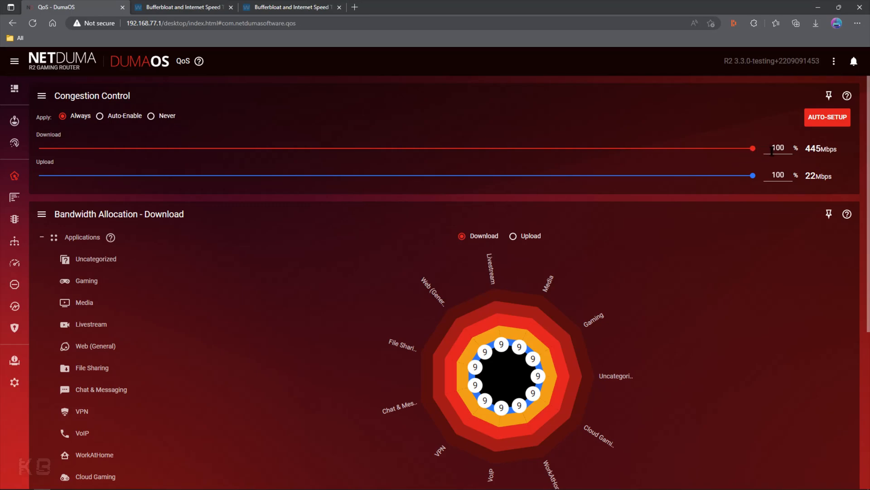
mouse_move(822, 166)
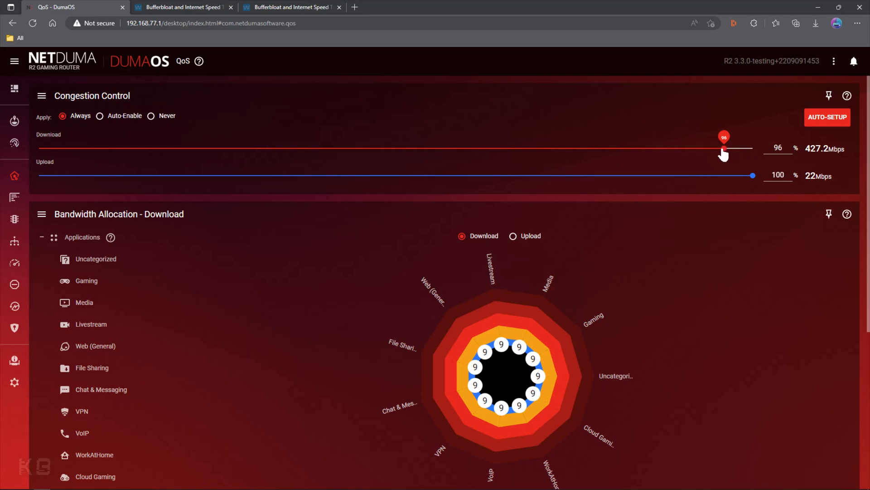
mouse_move(692, 162)
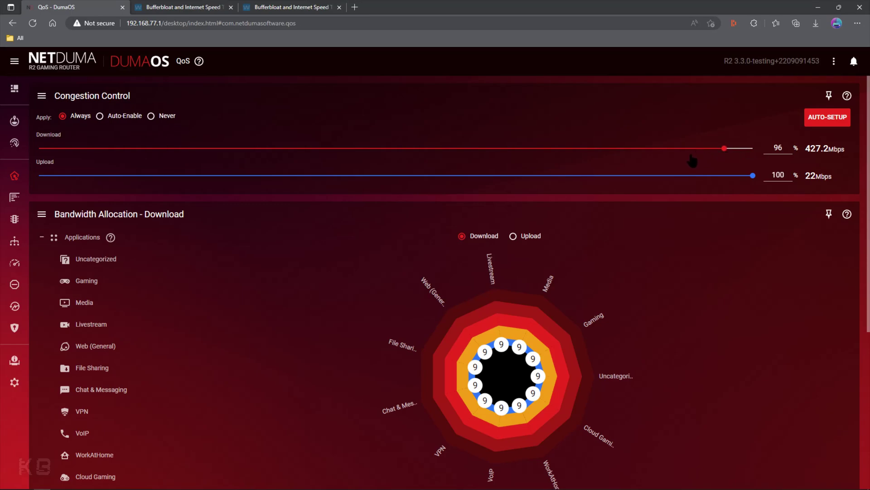
mouse_move(498, 165)
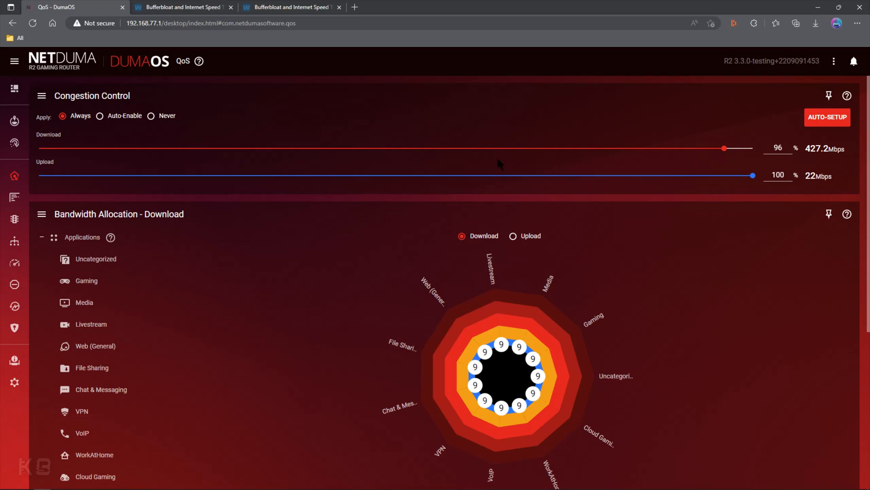
mouse_move(285, 7)
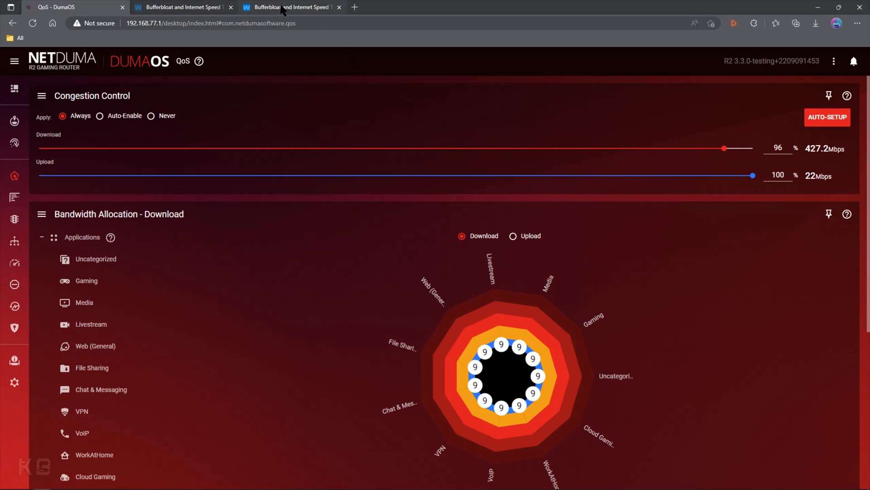
Go to Connection Benchmark through the hamburger sidebar menu
left_click(15, 61)
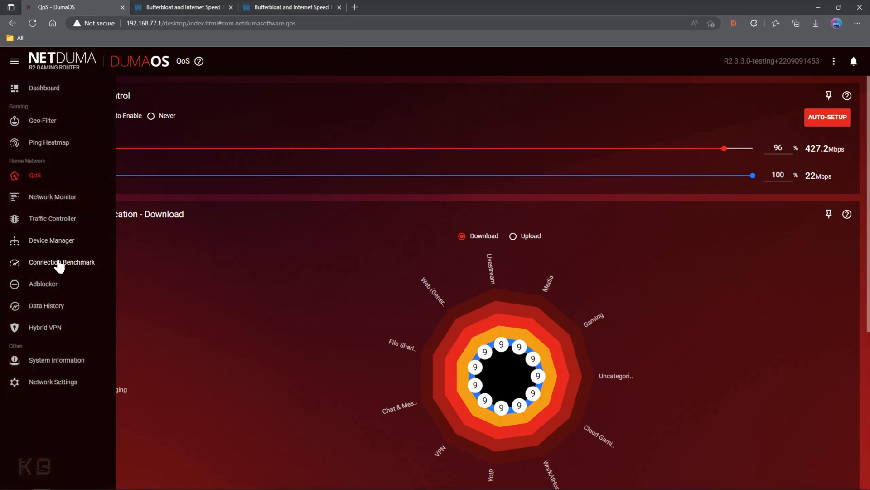
left_click(62, 262)
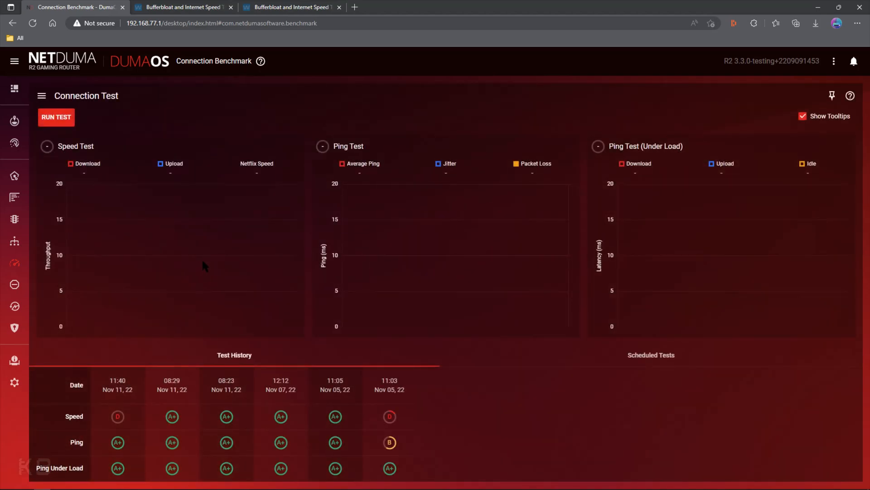
mouse_move(199, 263)
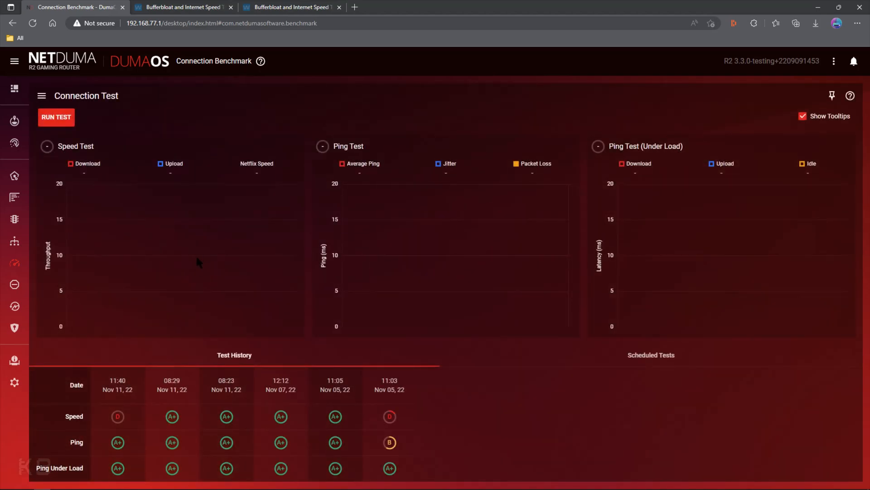
mouse_move(190, 215)
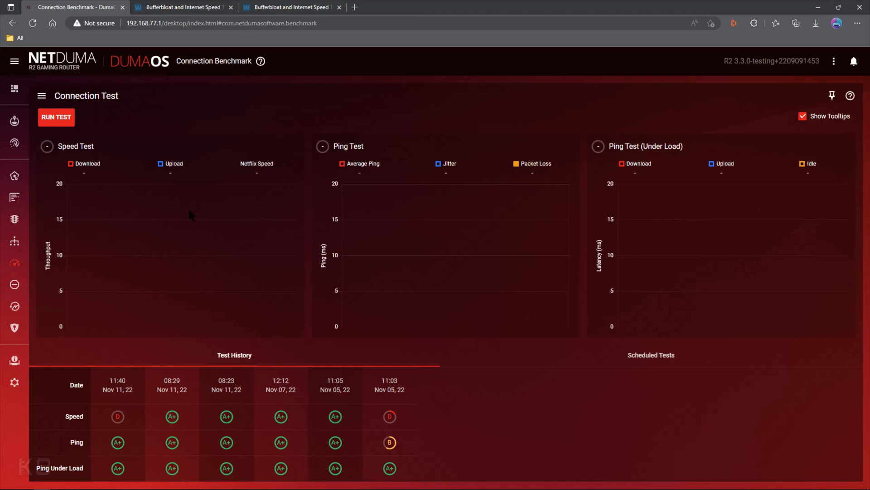
mouse_move(86, 286)
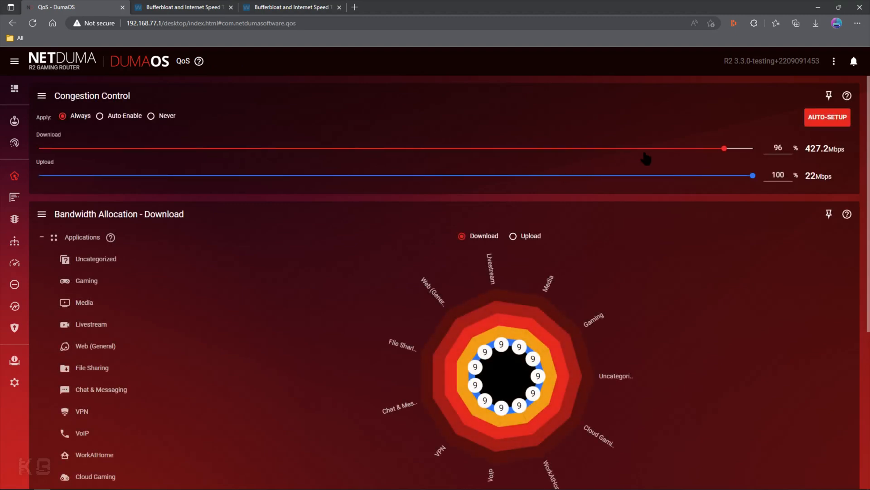
mouse_move(725, 148)
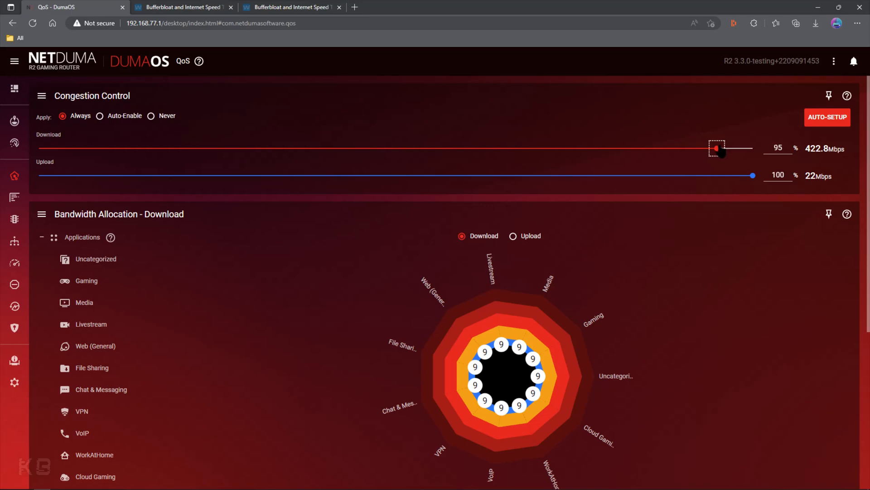
mouse_move(620, 127)
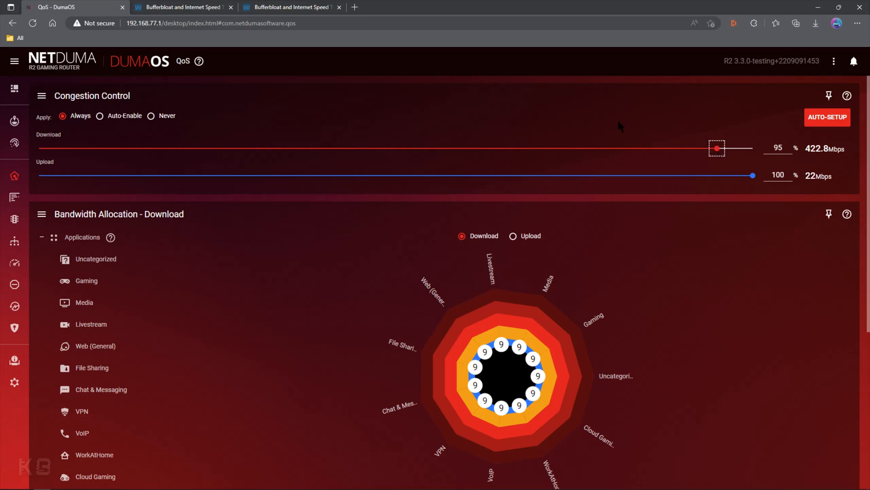
View the Waveform results: grade A, 17 ms unloaded, 356.6 Mbps down
left_click(289, 7)
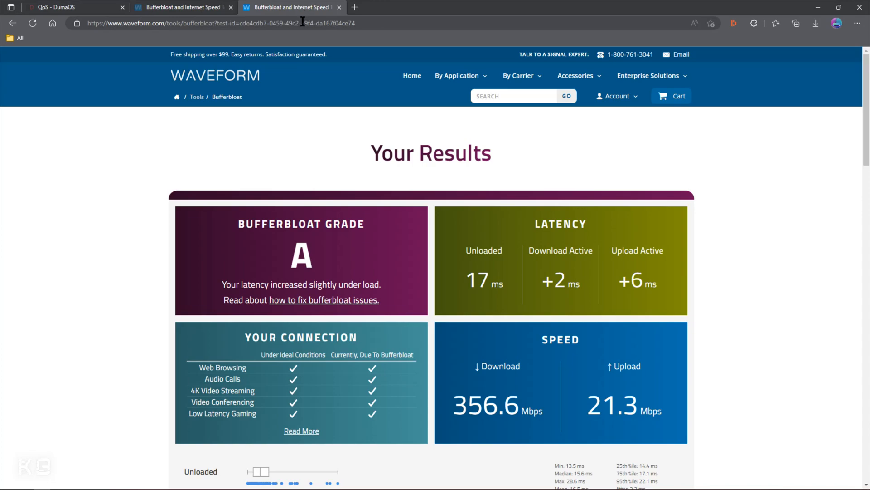
mouse_move(320, 247)
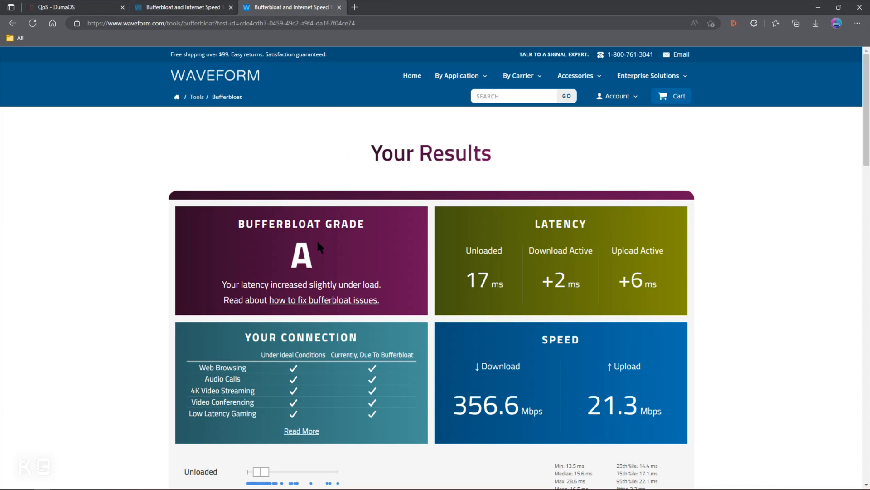
mouse_move(302, 272)
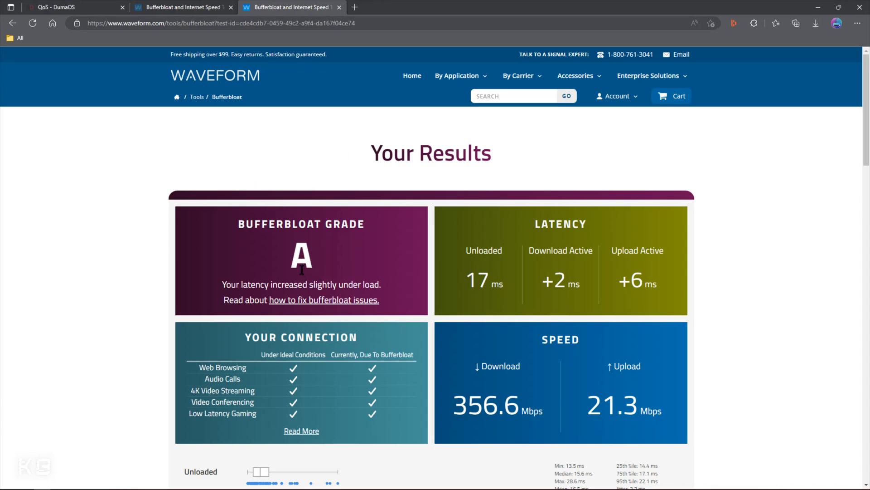
mouse_move(567, 255)
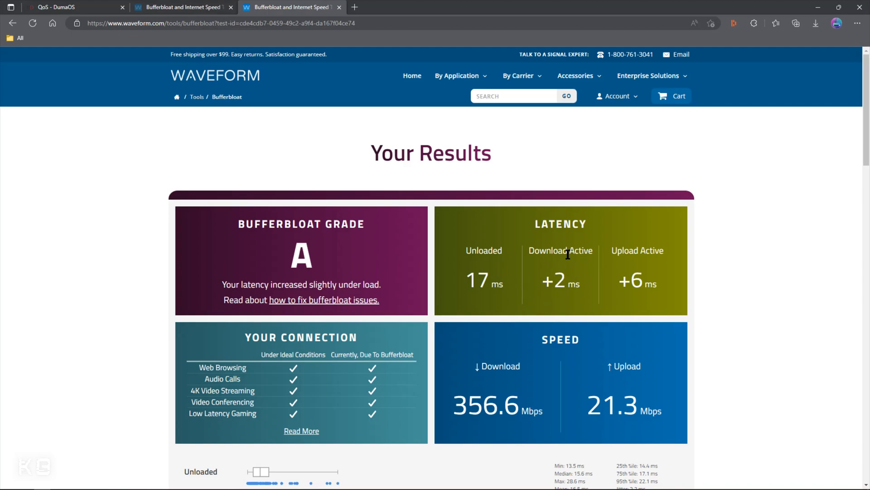
mouse_move(554, 292)
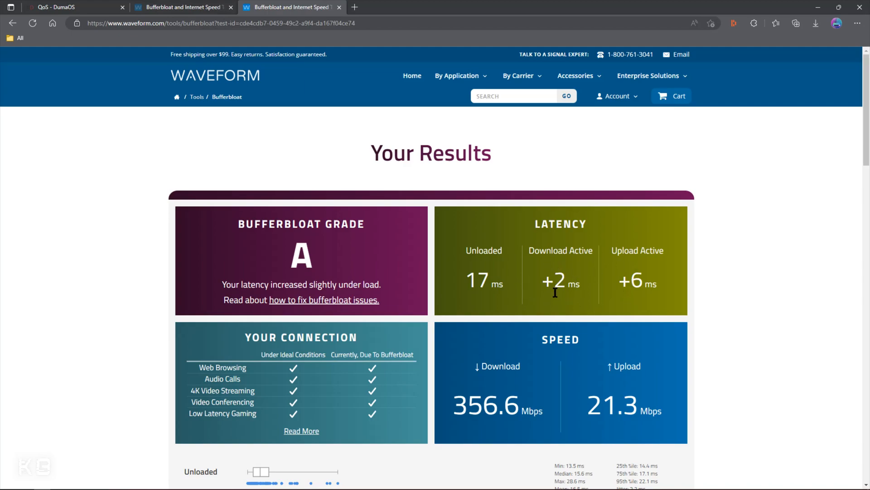
mouse_move(649, 265)
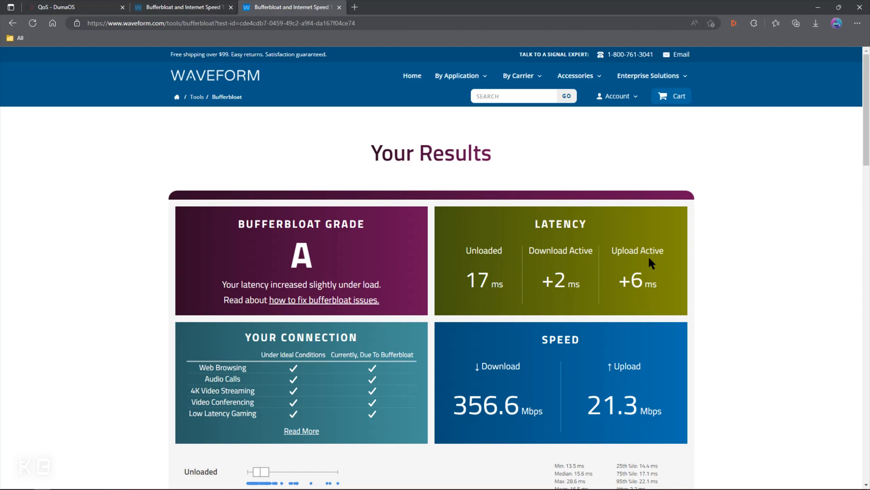
mouse_move(651, 280)
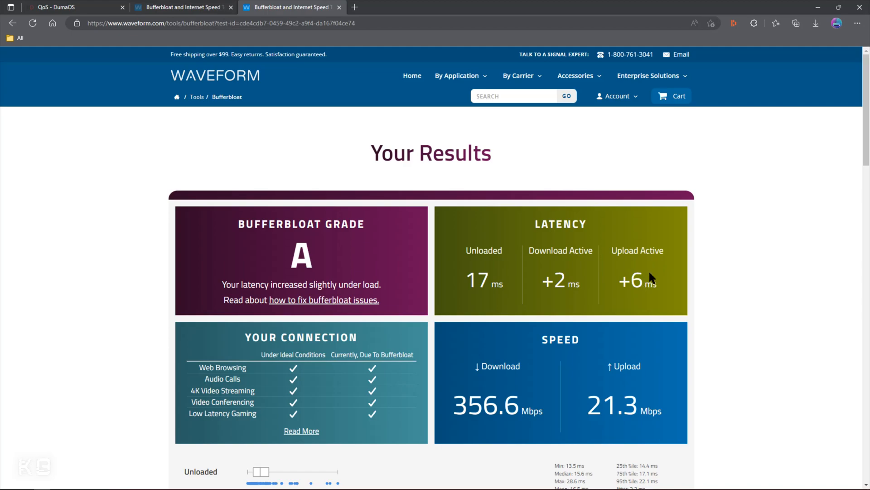
mouse_move(645, 264)
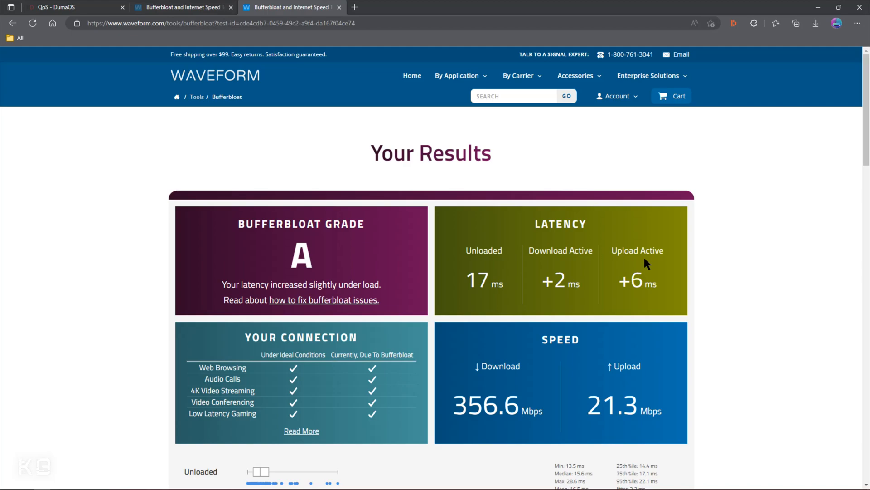
mouse_move(614, 270)
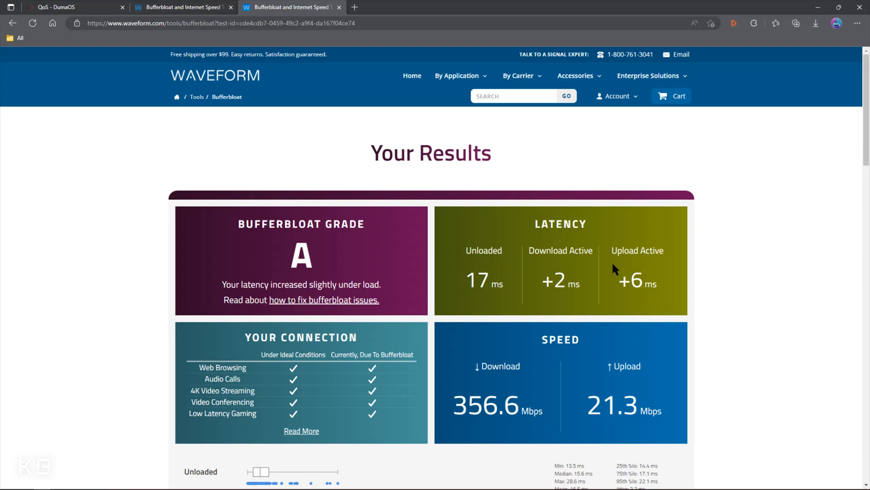
mouse_move(150, 103)
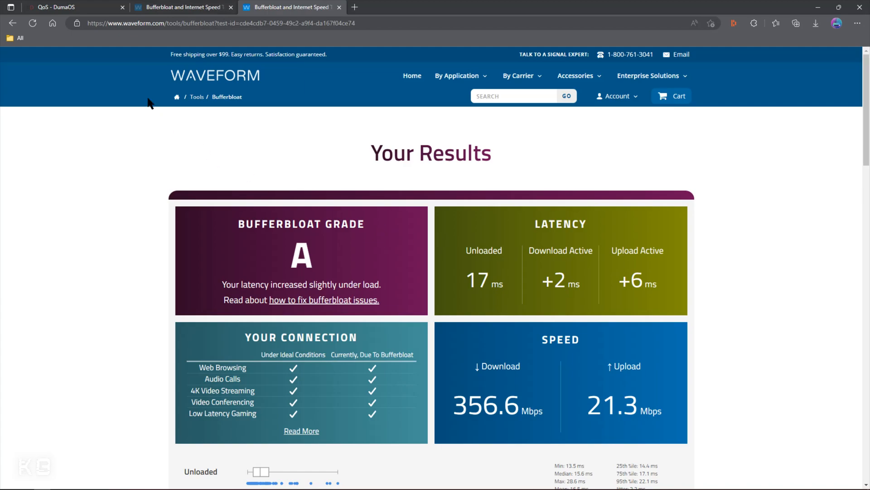
mouse_move(56, 7)
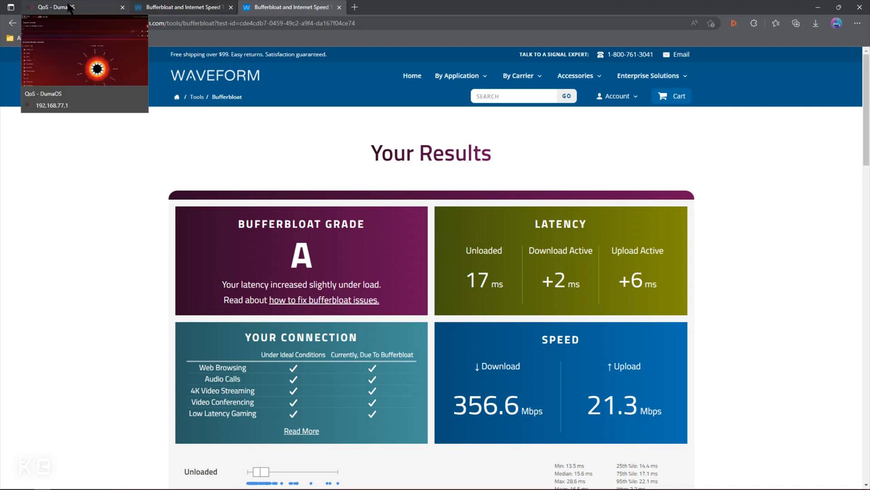
Return to the DumaOS QoS page with download at 95% and upload 100%
left_click(55, 7)
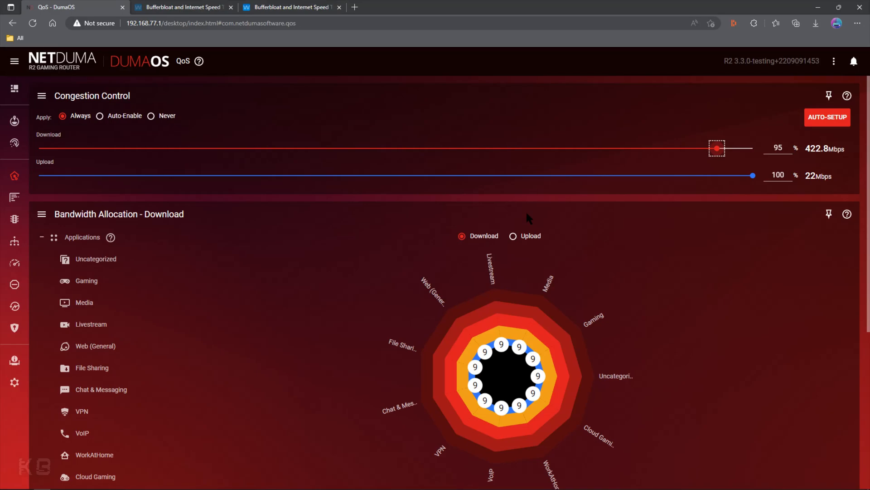
mouse_move(591, 200)
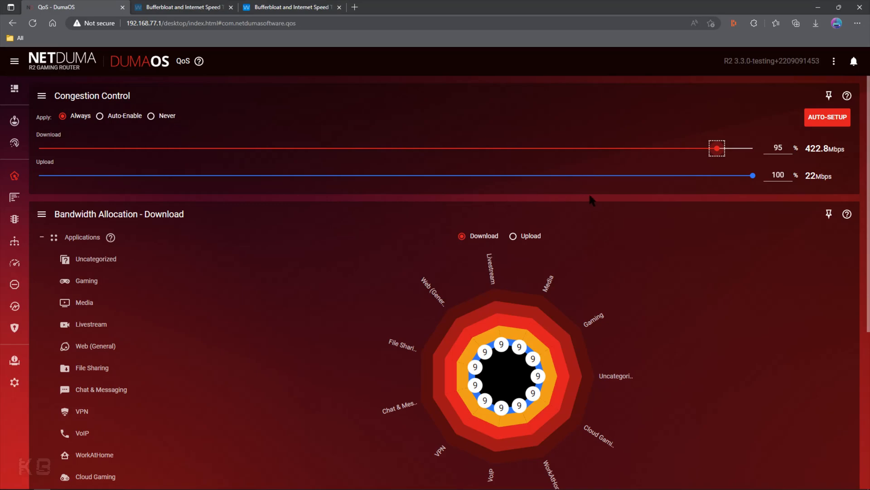
mouse_move(589, 180)
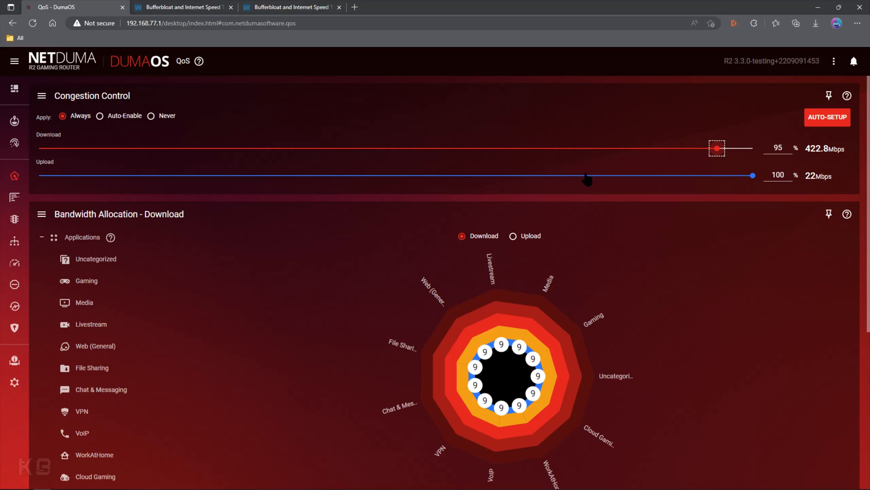
Reopen the Waveform results: grade A, +2/+6 ms, 356.6/21.3 Mbps
left_click(289, 8)
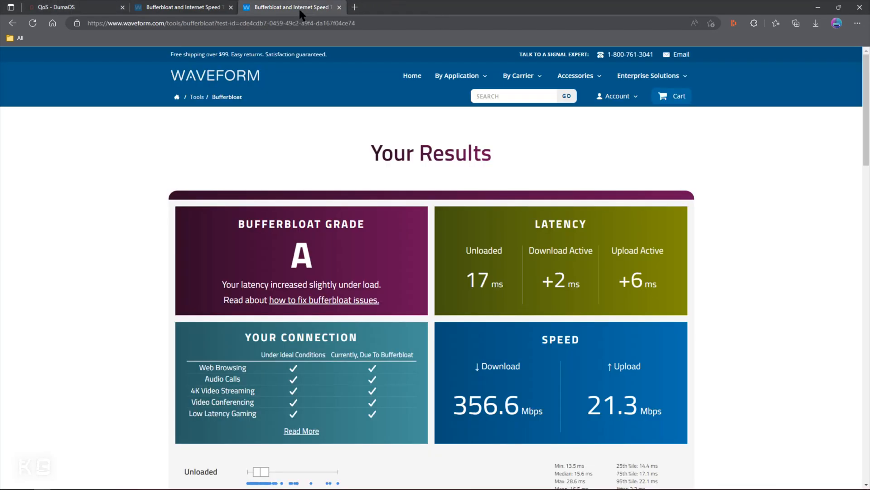
mouse_move(226, 86)
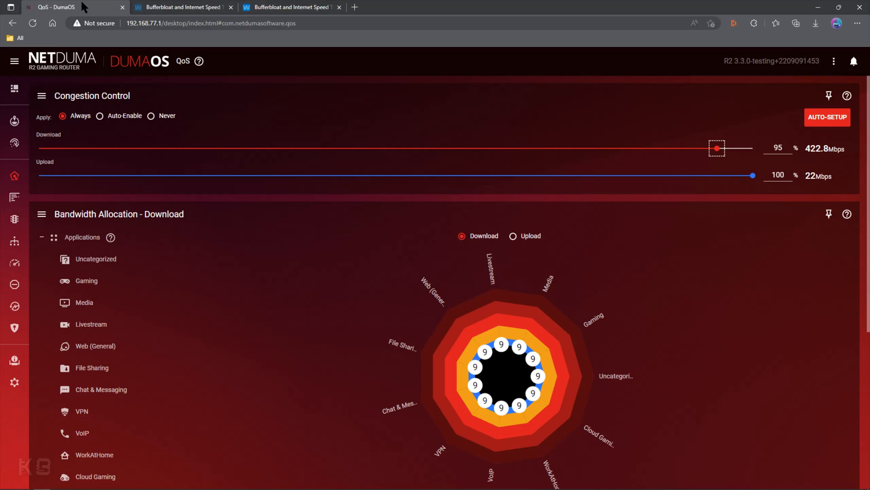
mouse_move(684, 117)
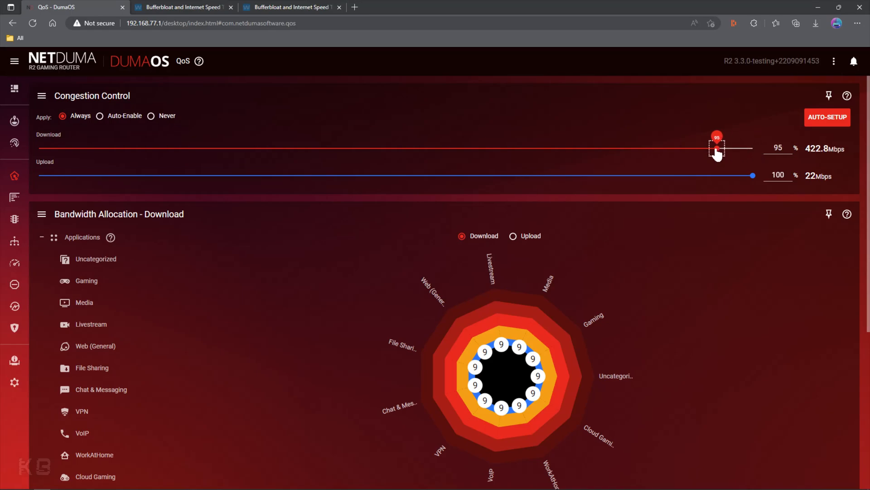
mouse_move(717, 148)
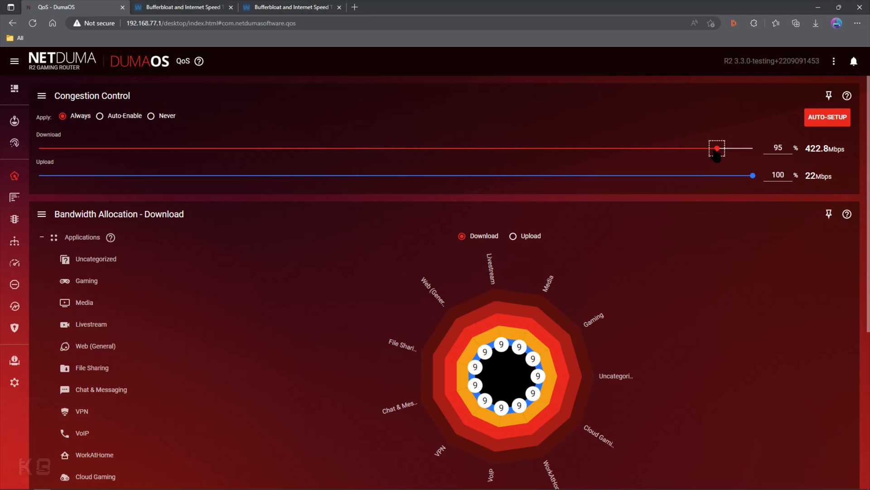
mouse_move(693, 160)
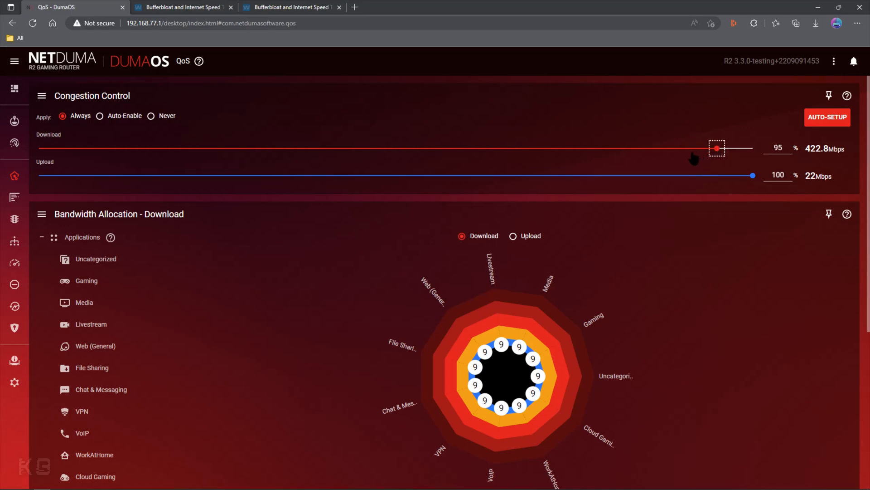
mouse_move(764, 150)
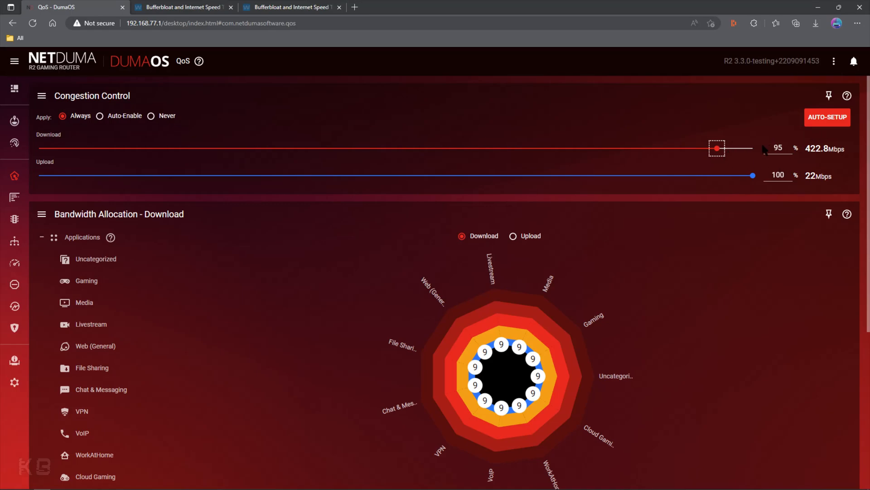
Review the Waveform results again: grade A, +2 ms download, +6 ms upload
left_click(289, 7)
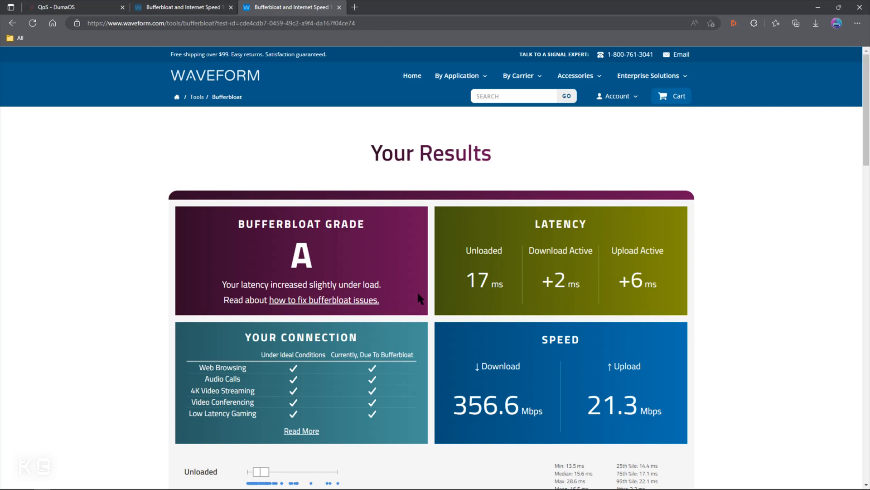
mouse_move(356, 318)
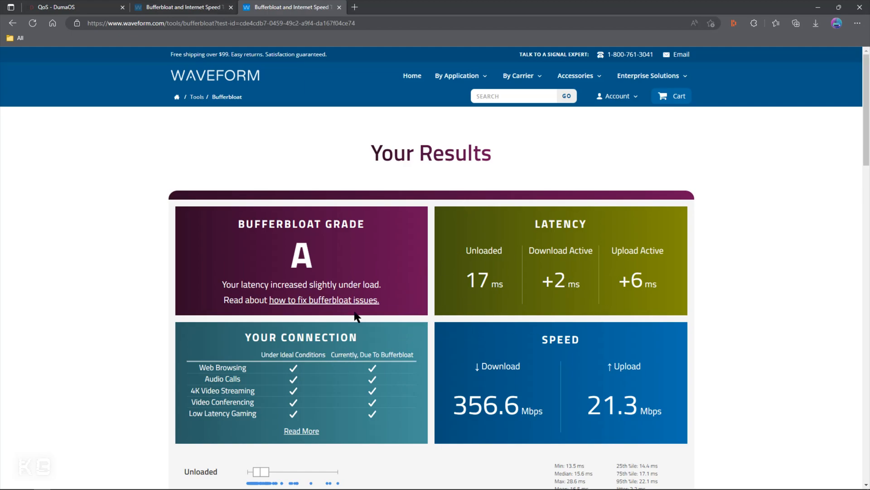
mouse_move(354, 428)
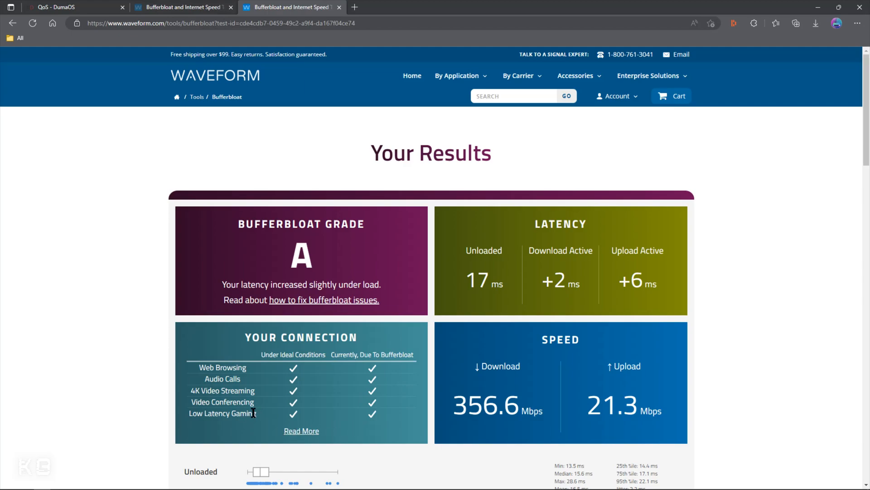
mouse_move(373, 420)
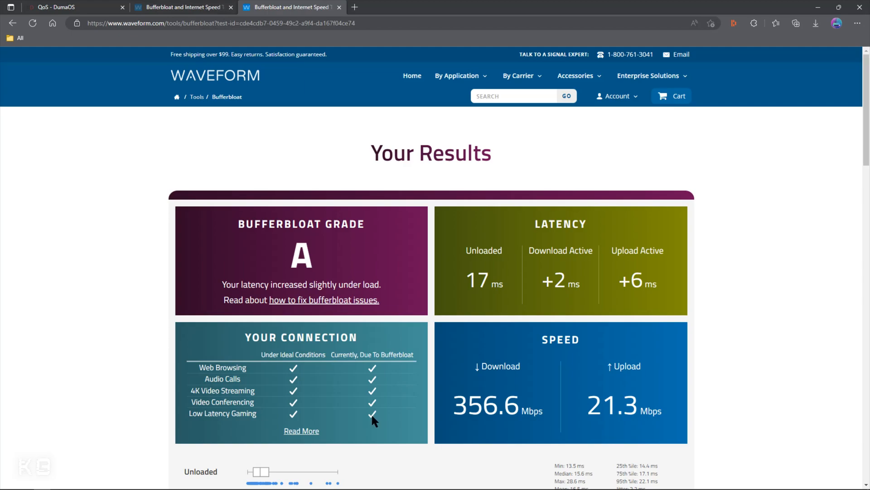
mouse_move(354, 445)
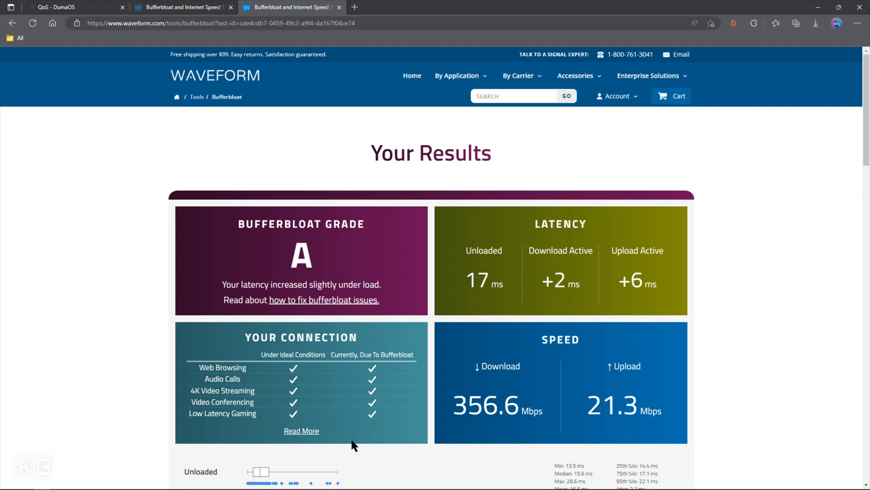
mouse_move(569, 277)
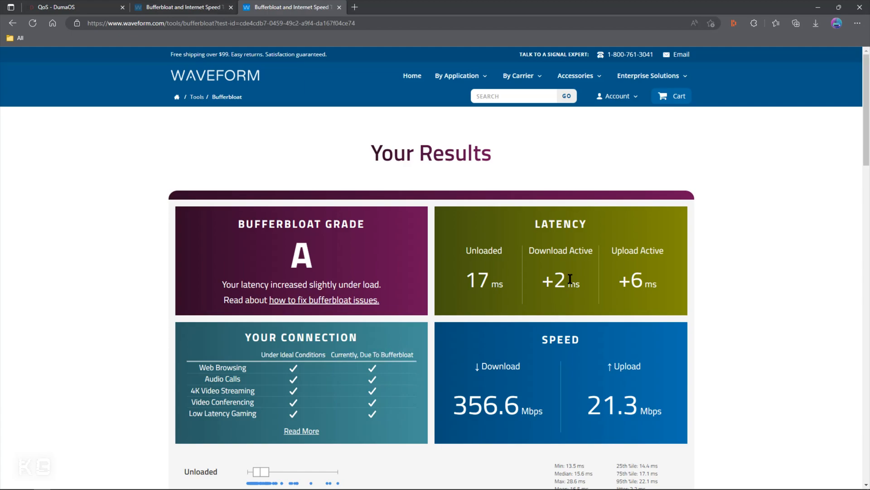
mouse_move(550, 285)
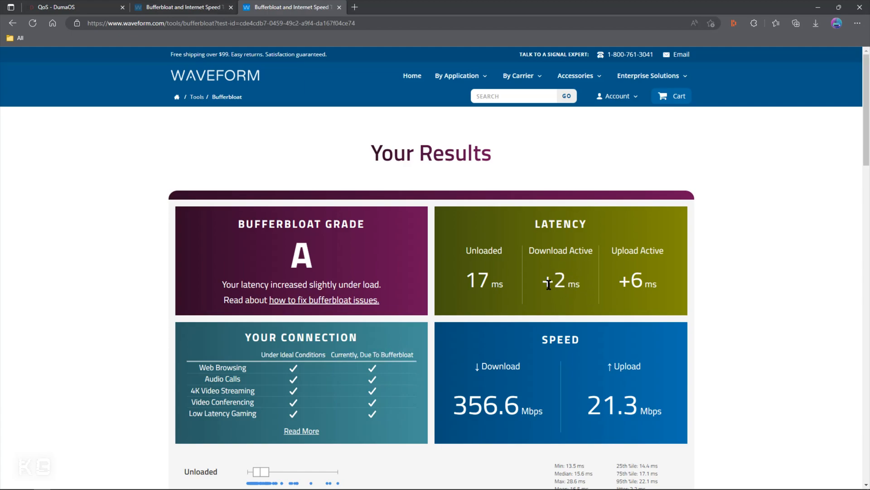
mouse_move(615, 292)
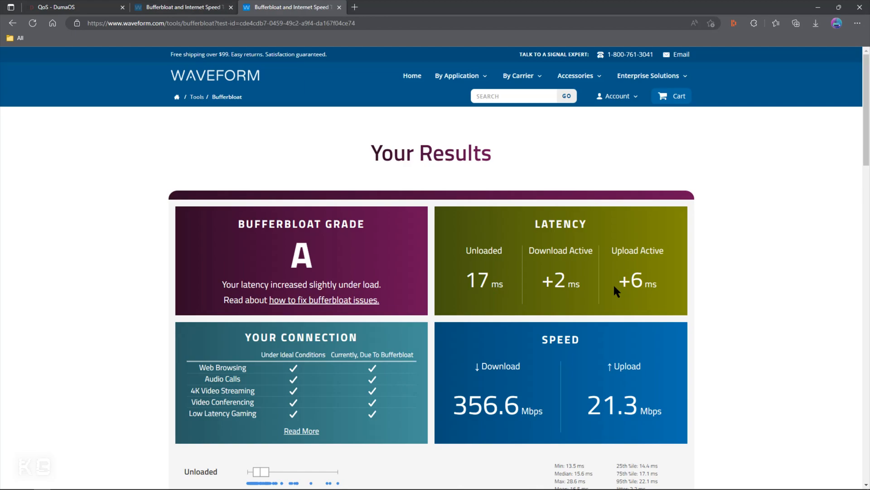
mouse_move(692, 278)
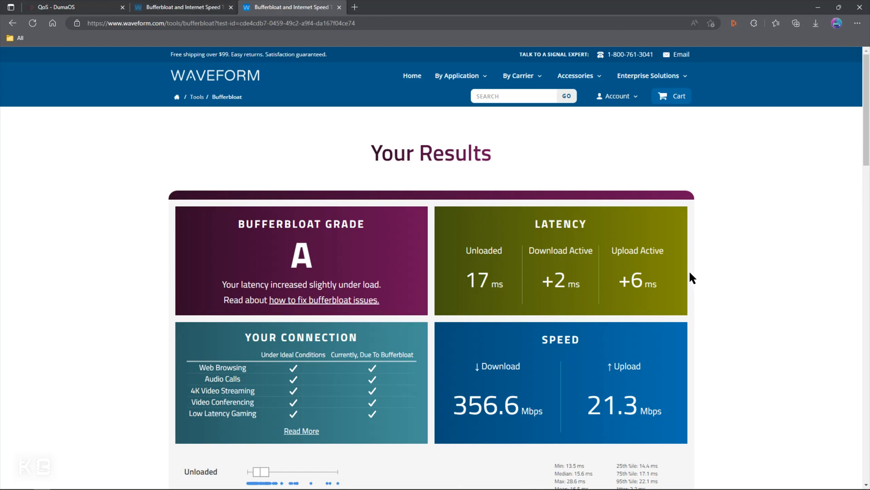
mouse_move(686, 284)
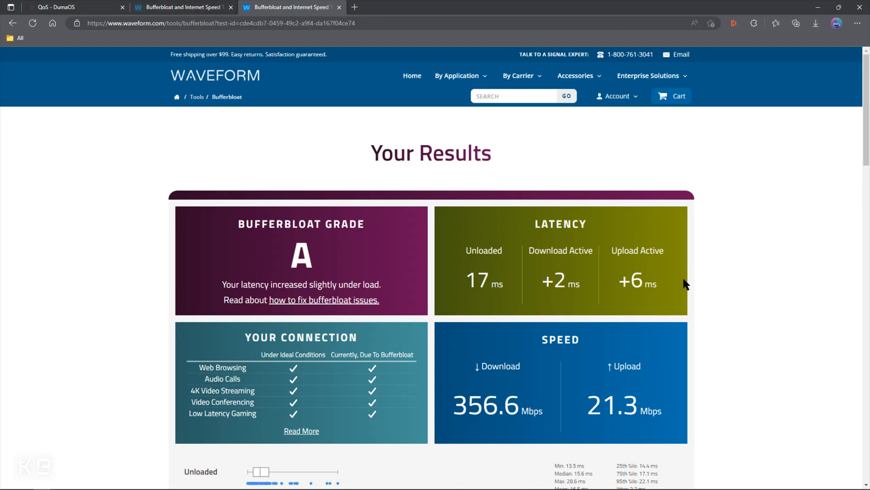
mouse_move(571, 272)
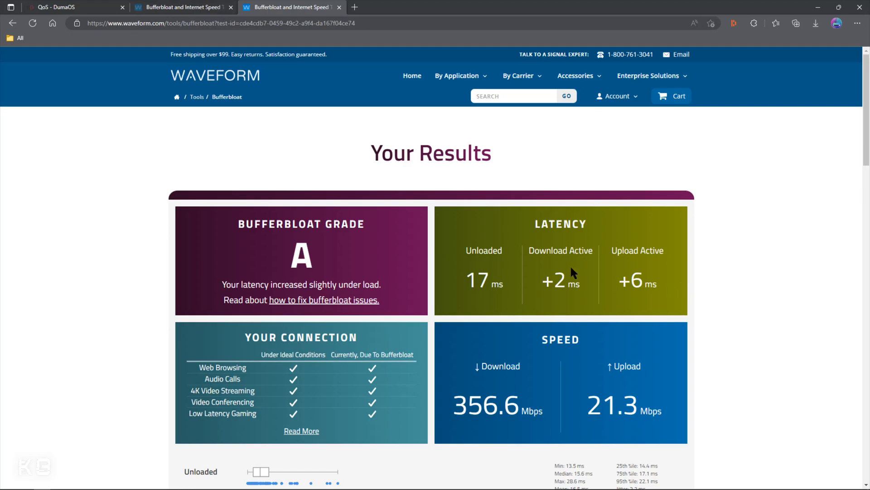
mouse_move(543, 267)
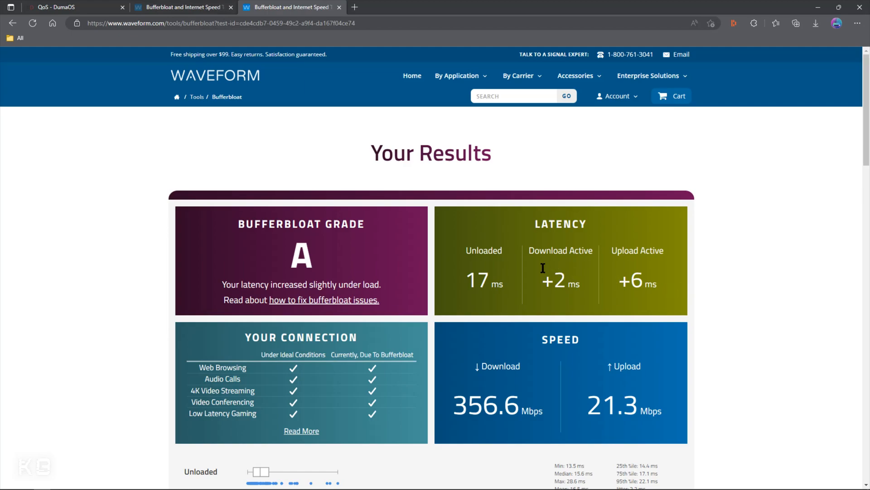
Return to DumaOS QoS and scroll through congestion control at 95% down, 100% up
left_click(72, 7)
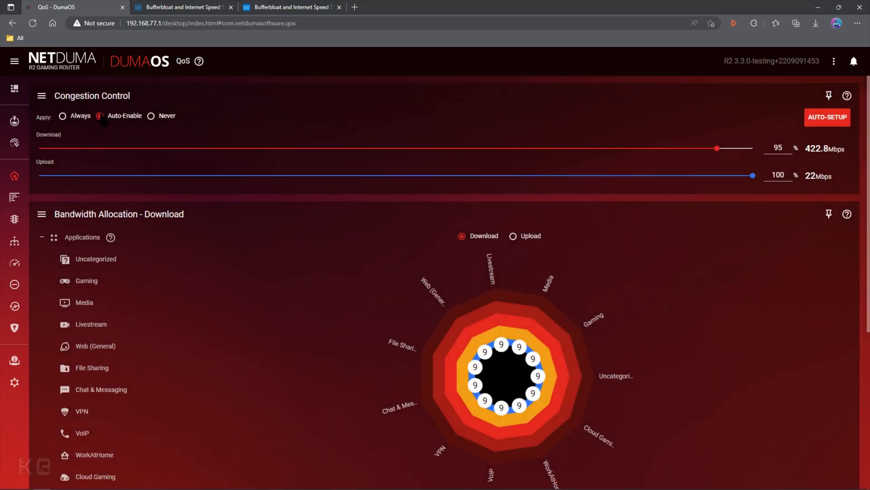
mouse_move(758, 148)
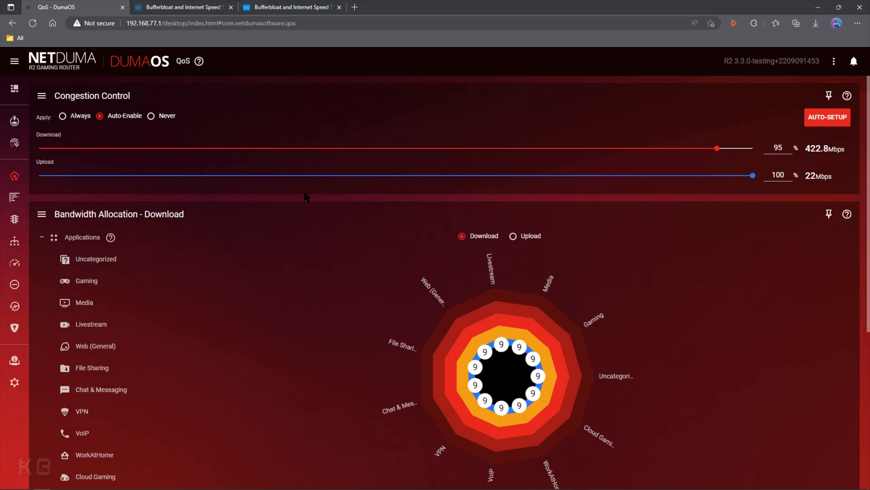
mouse_move(287, 170)
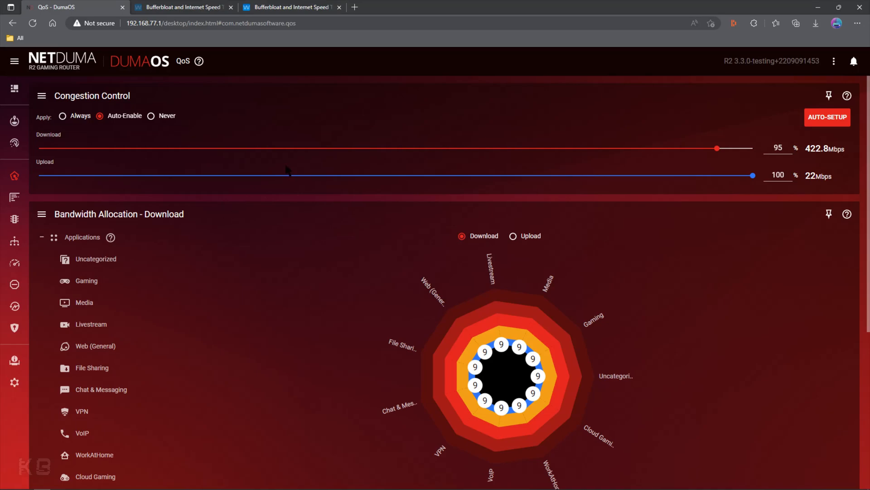
mouse_move(249, 237)
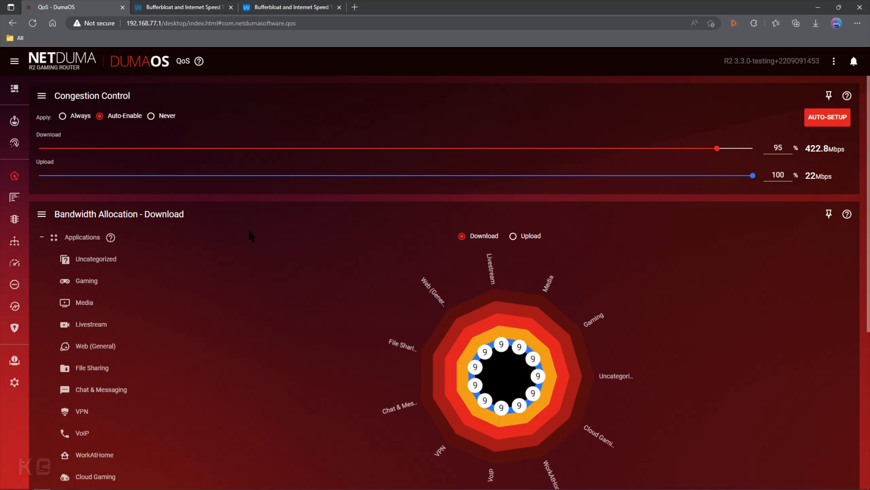
mouse_move(752, 157)
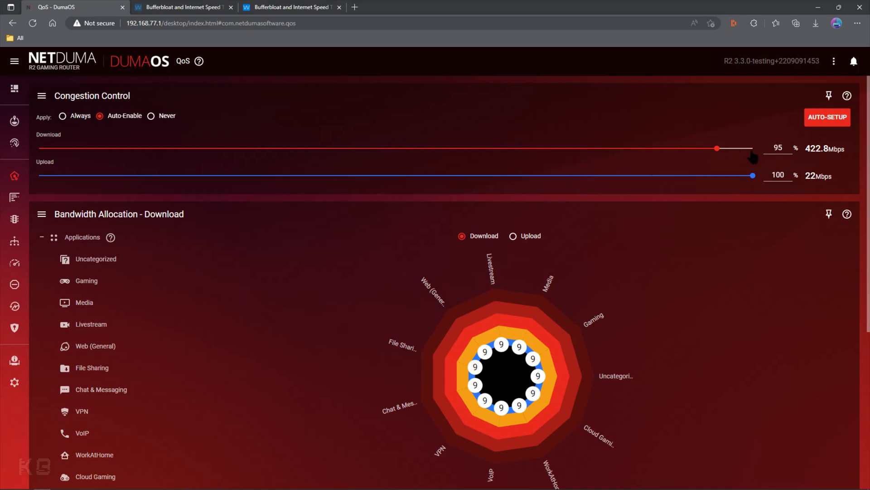
mouse_move(773, 169)
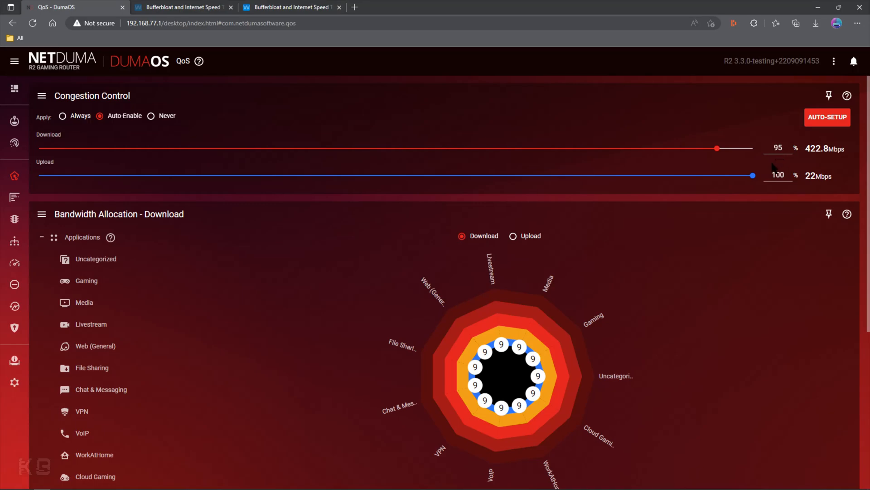
scroll("down", 3)
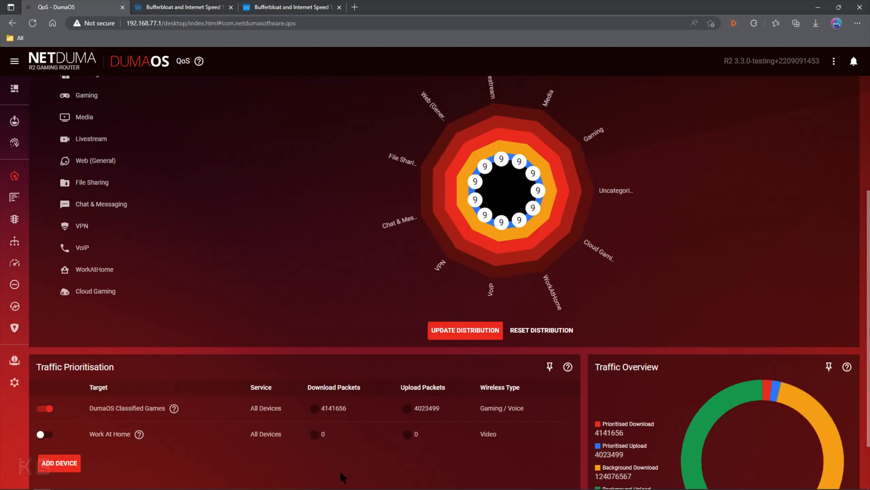
scroll("up", 3)
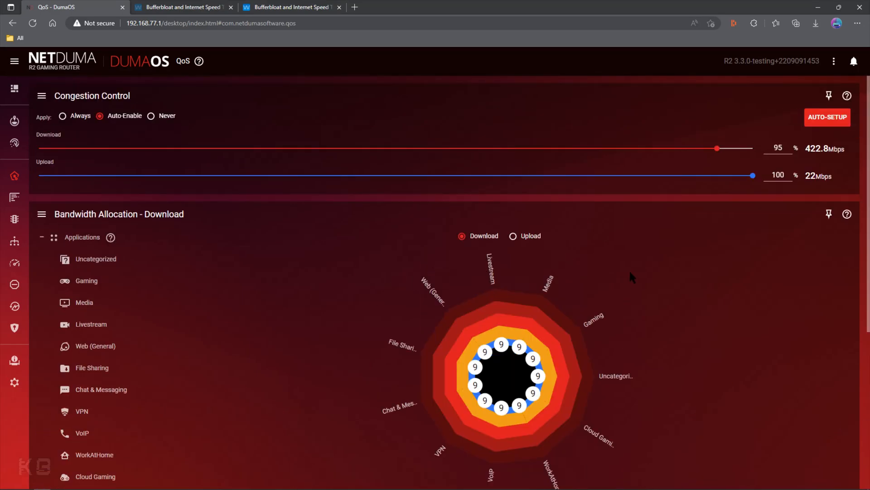
mouse_move(453, 230)
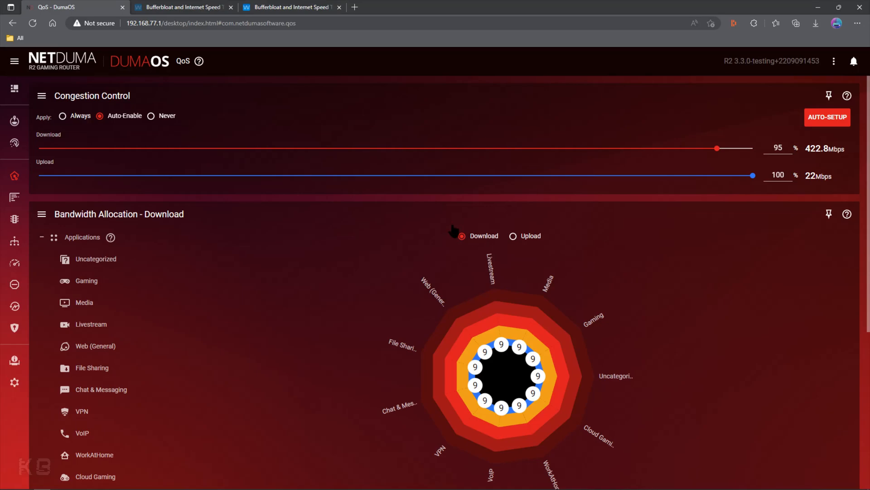
mouse_move(299, 240)
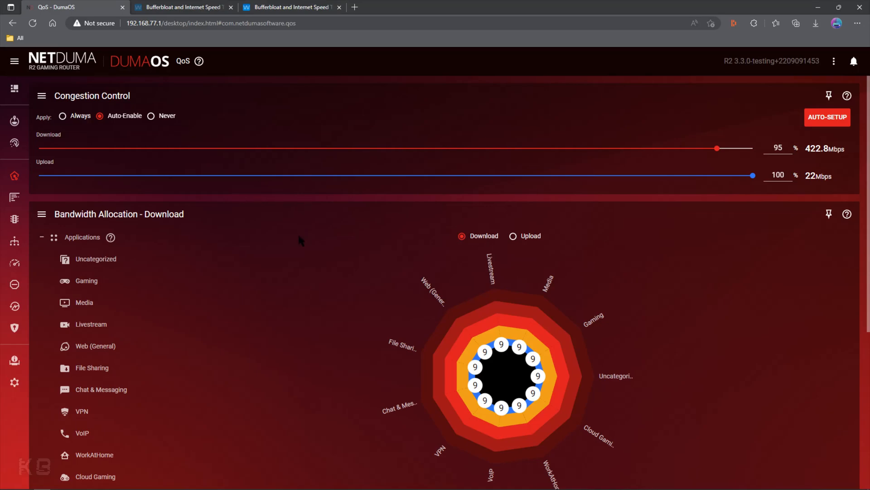